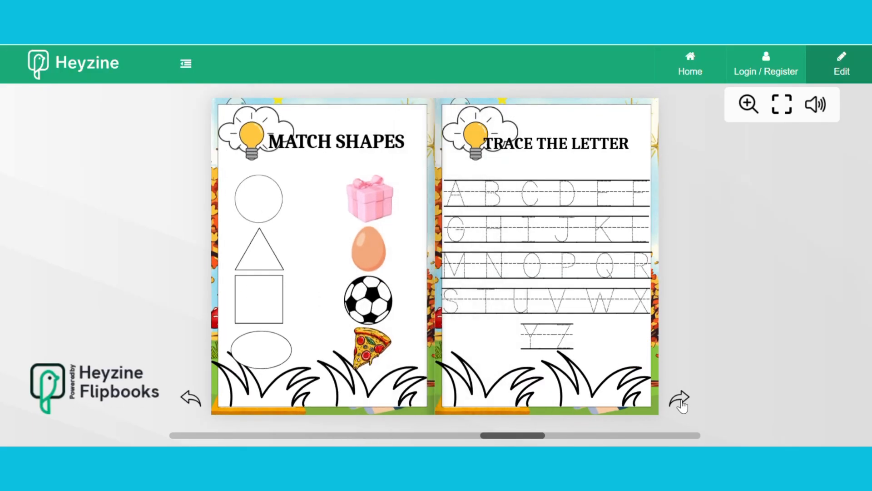
Flip the Heyzine flipbook past the Match Shapes and Trace the Letter spread
left_click(680, 398)
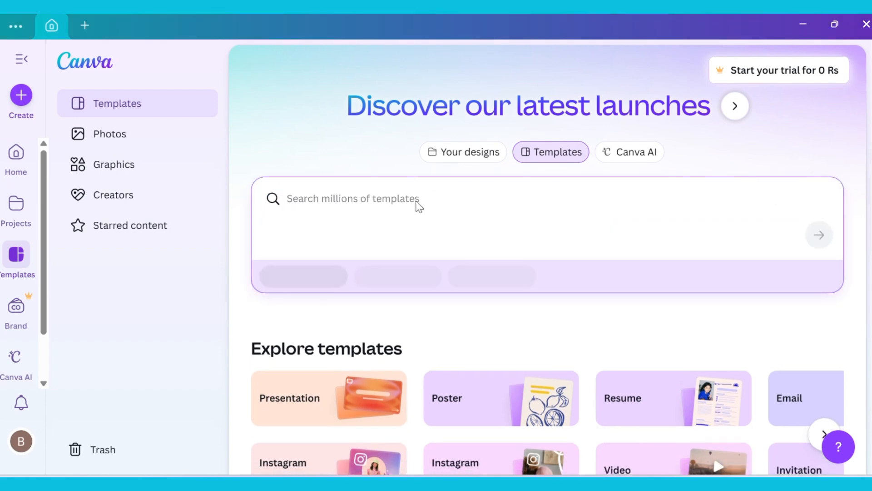
Search Canva templates for 'A4' and start a blank A4 design
type("A4")
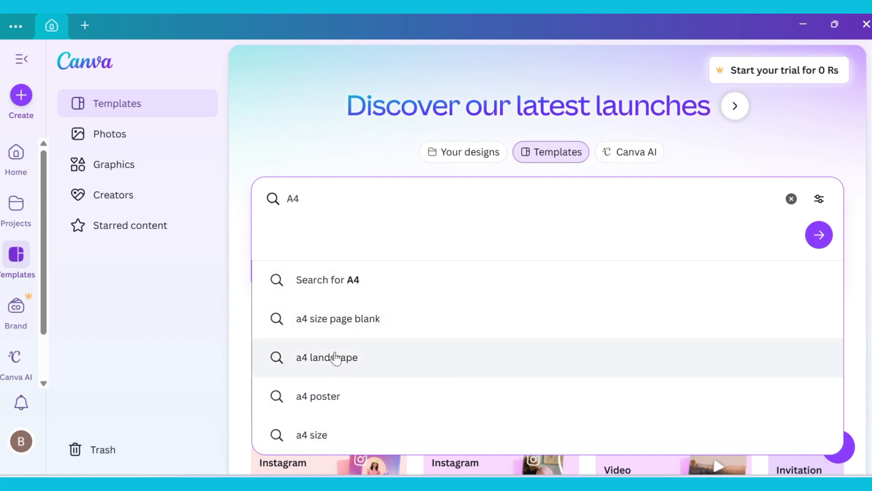
mouse_move(325, 283)
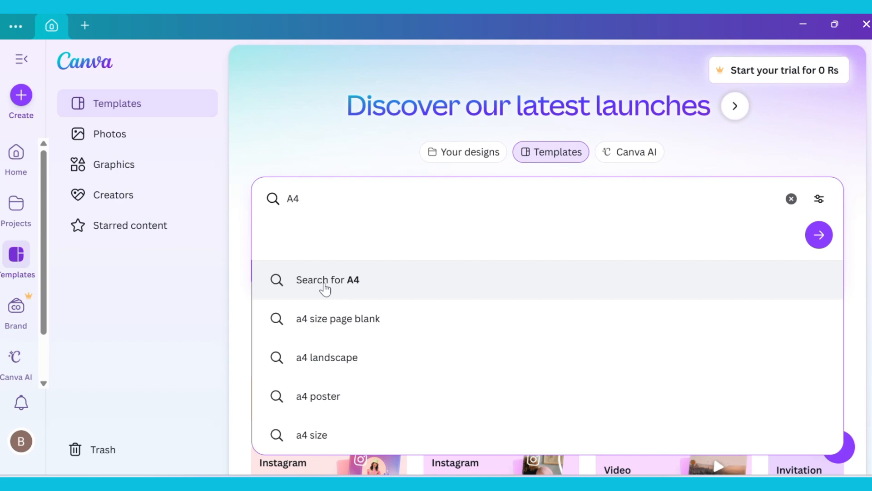
left_click(327, 280)
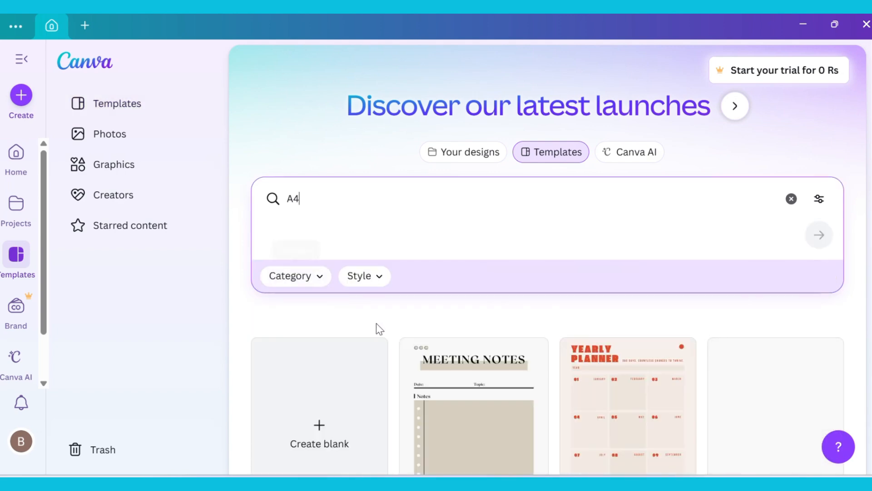
scroll("down", 3)
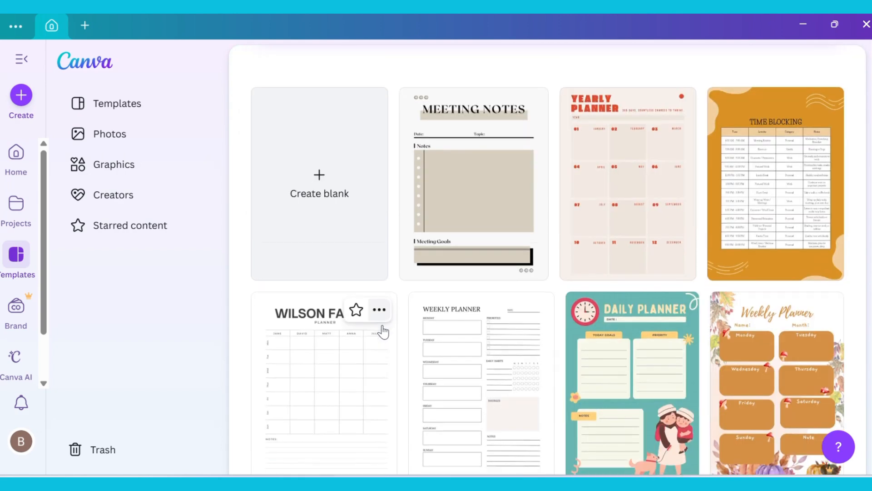
scroll("down", 3)
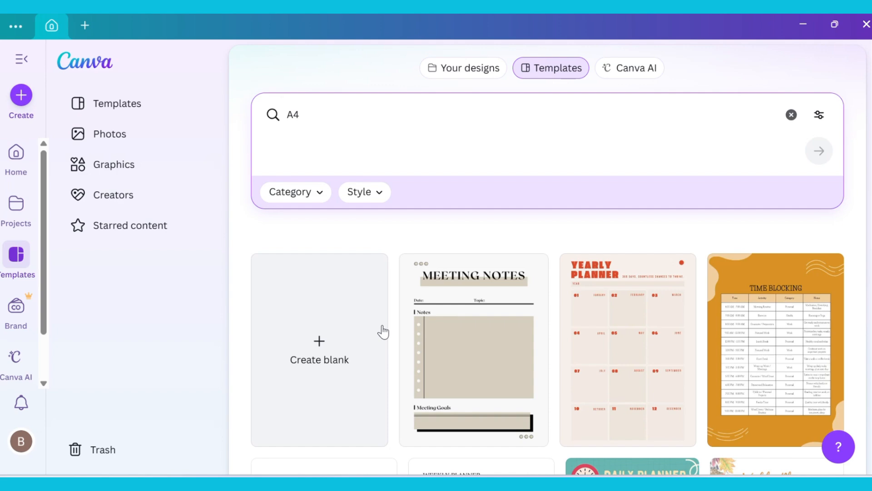
left_click(320, 349)
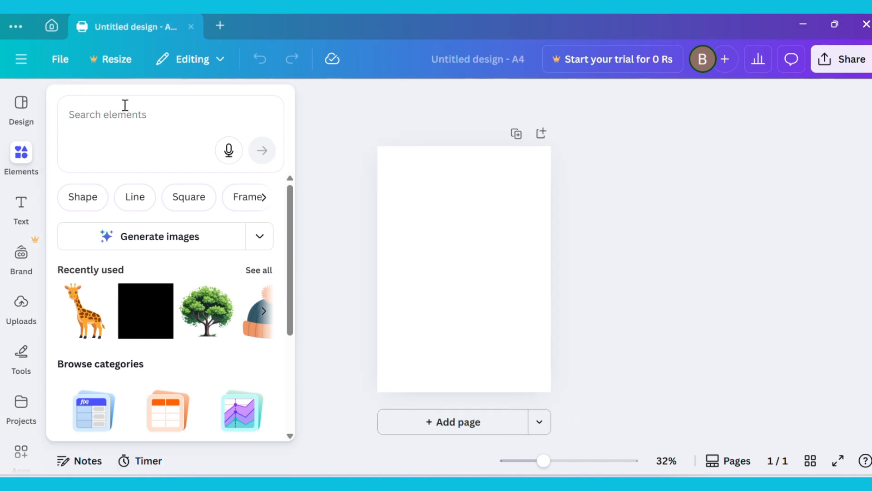
Set the watercolour blue sky with clouds graphic as the page background
type("blue skry background")
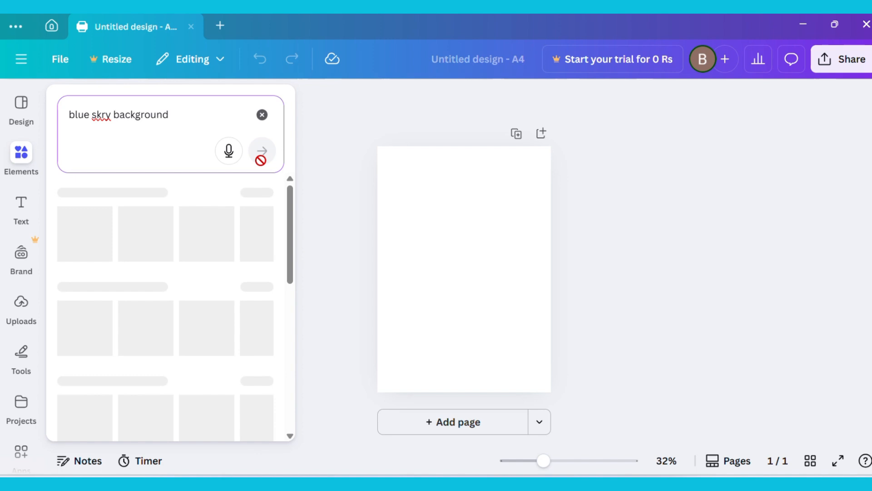
left_click(262, 151)
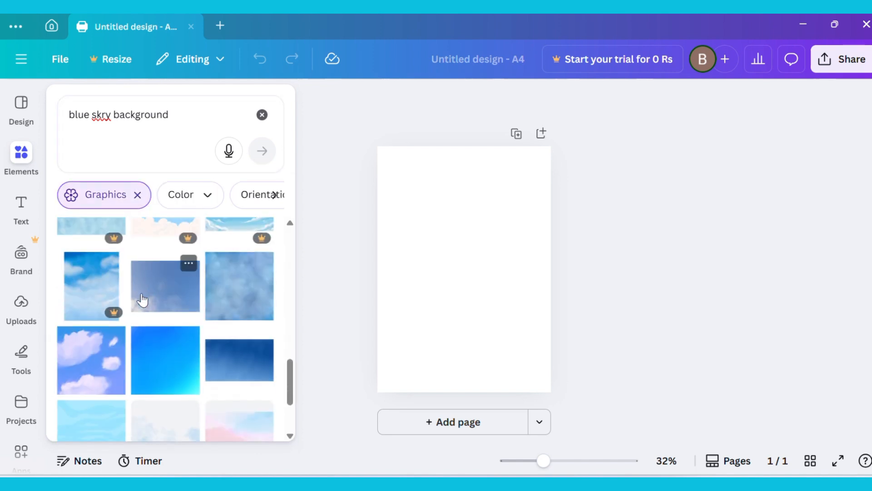
scroll("down", 3)
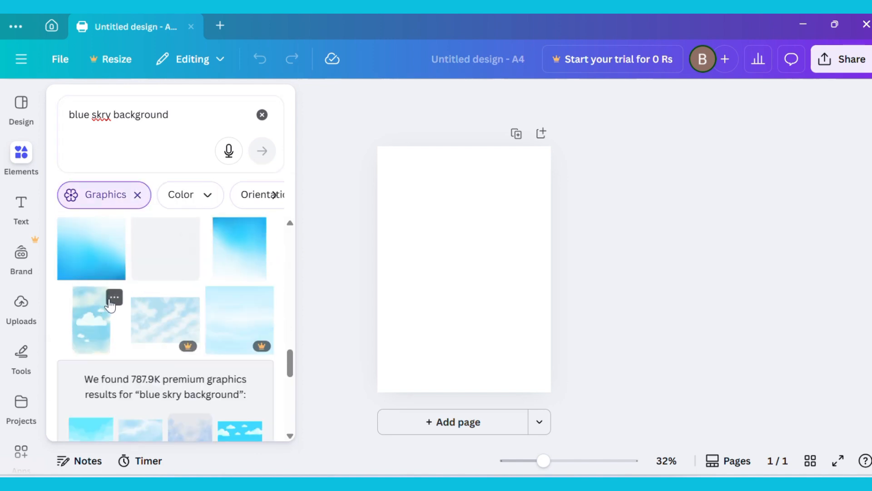
left_click(114, 297)
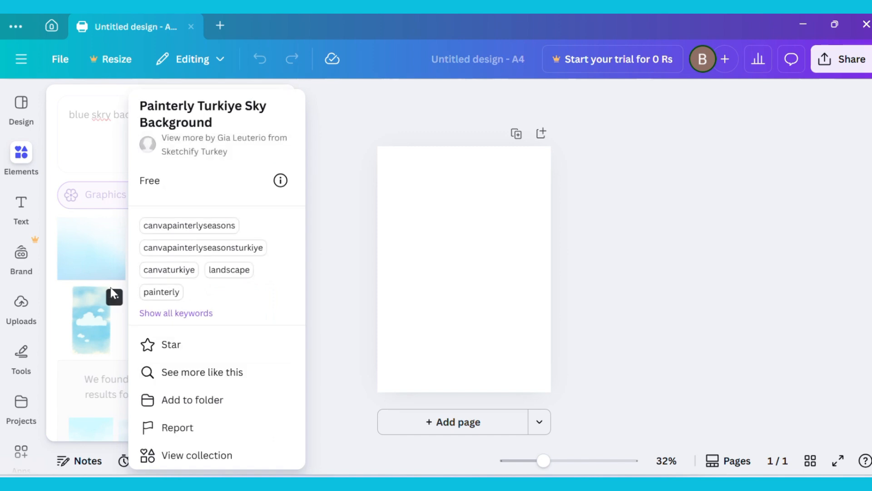
mouse_move(92, 334)
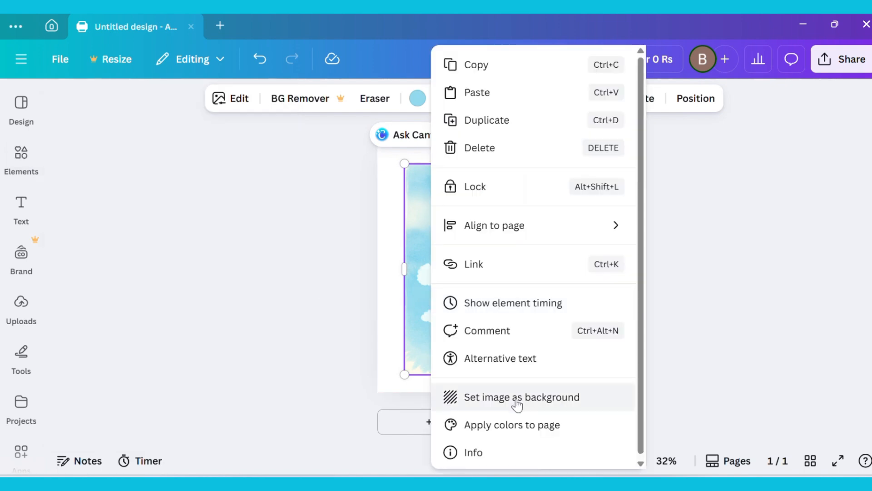
left_click(520, 397)
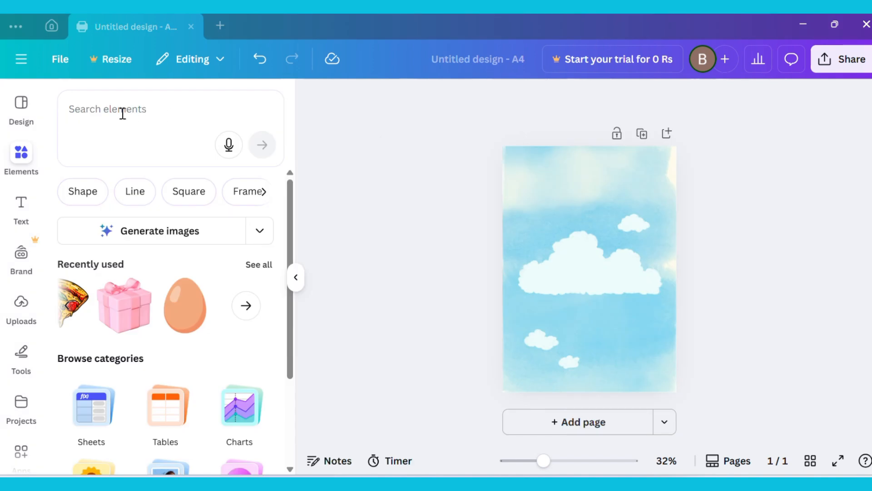
Add the green grass ground graphic and drag it to the page bottom
type("gr")
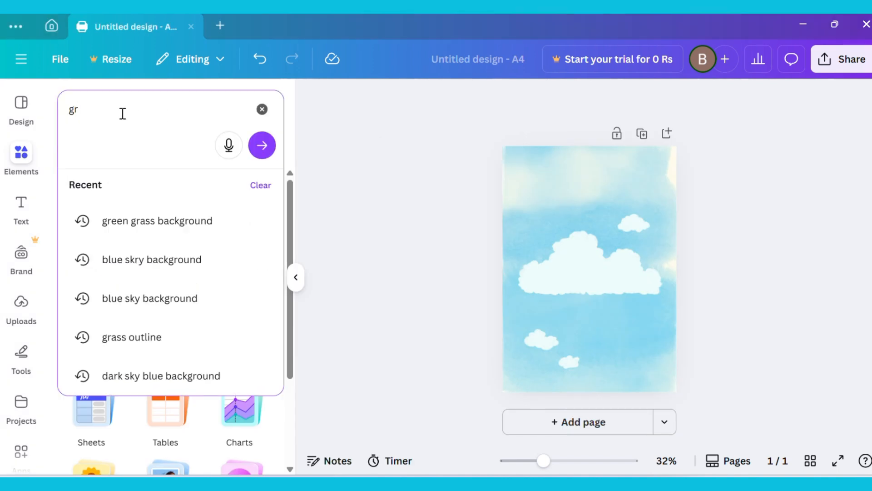
left_click(157, 220)
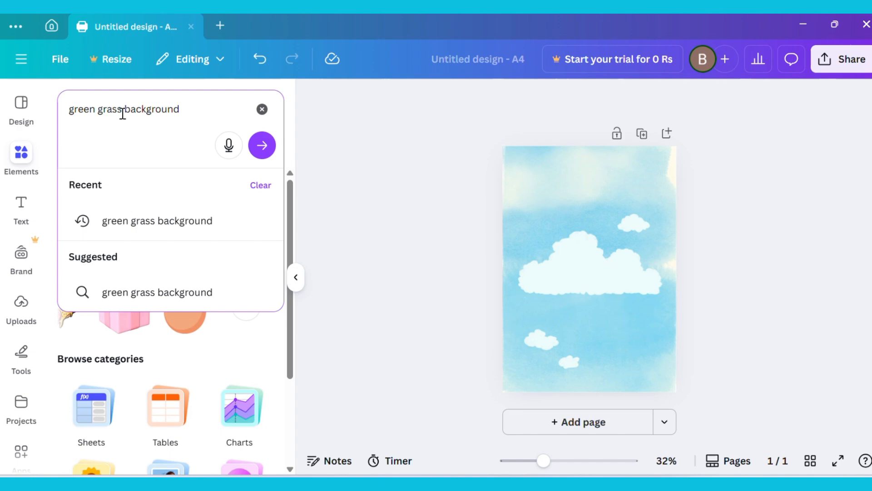
left_click(262, 146)
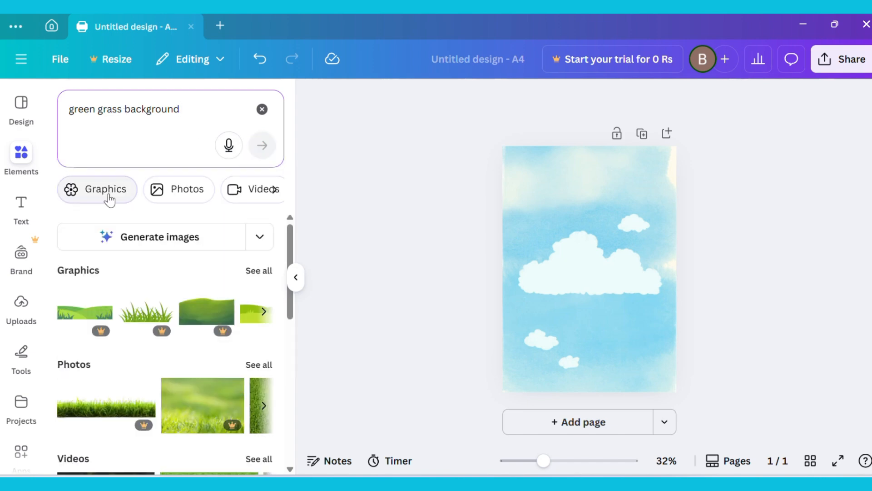
left_click(105, 189)
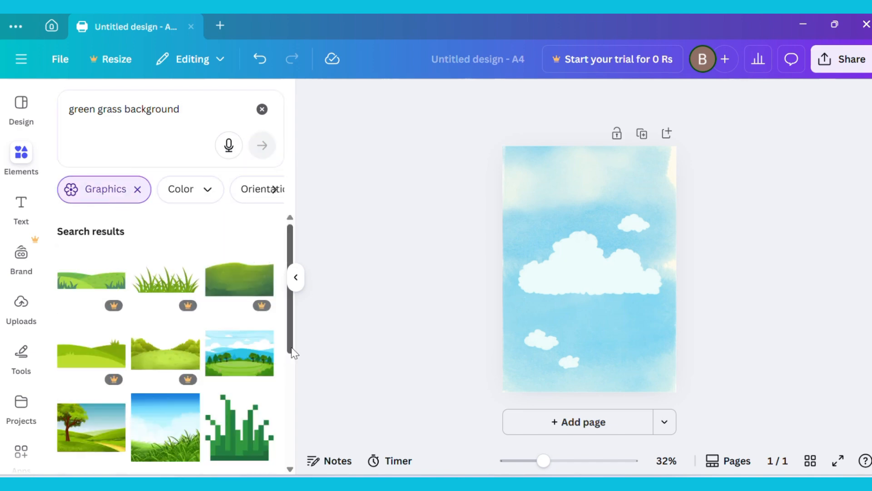
scroll("down", 3)
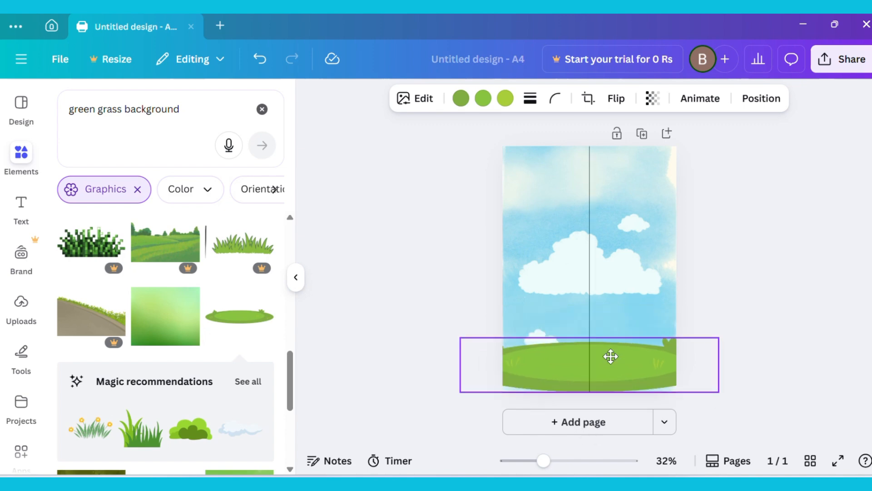
left_click_drag(718, 383, 732, 398)
type("autumn season tree")
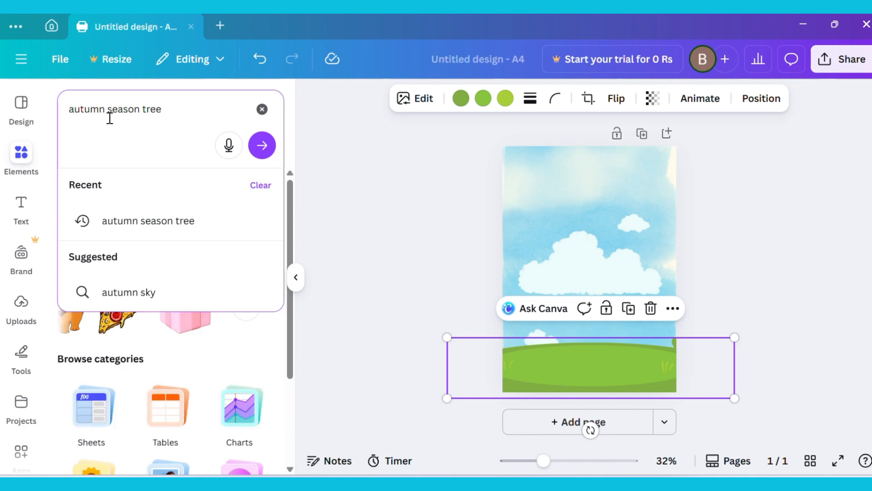
Add orange autumn trees: a large one on the left, a smaller one on the right
left_click(262, 145)
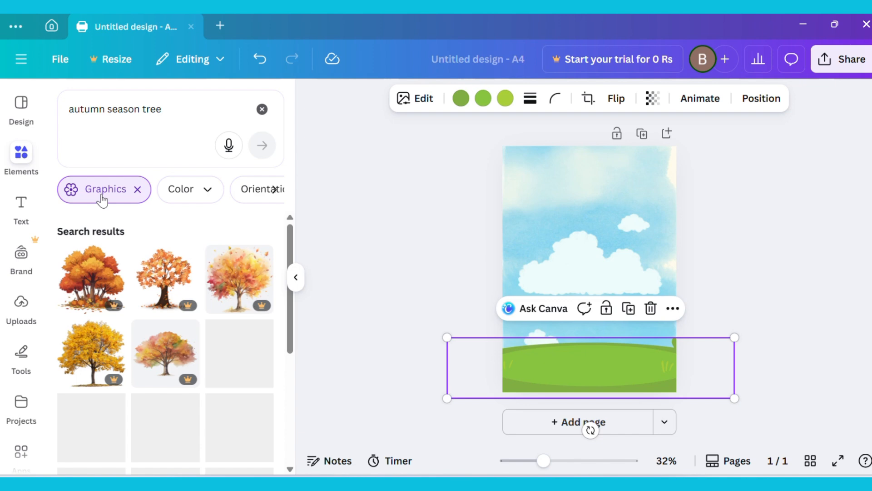
scroll("down", 3)
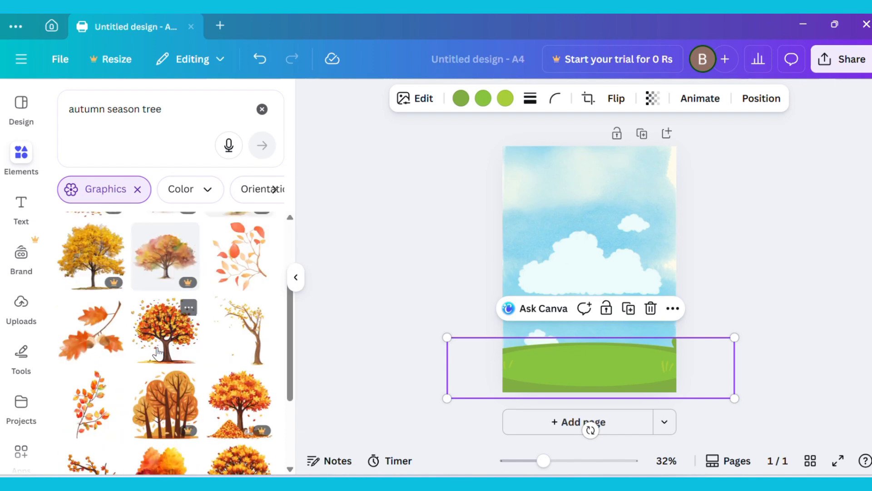
left_click(189, 307)
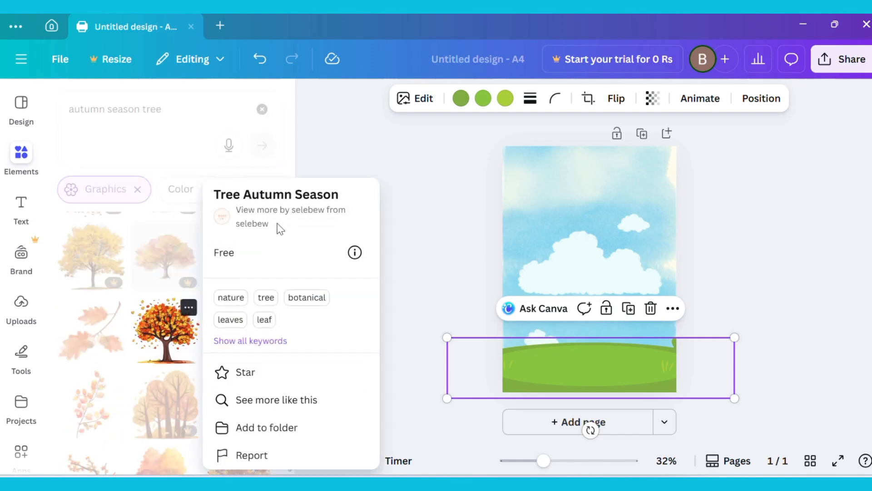
left_click(165, 330)
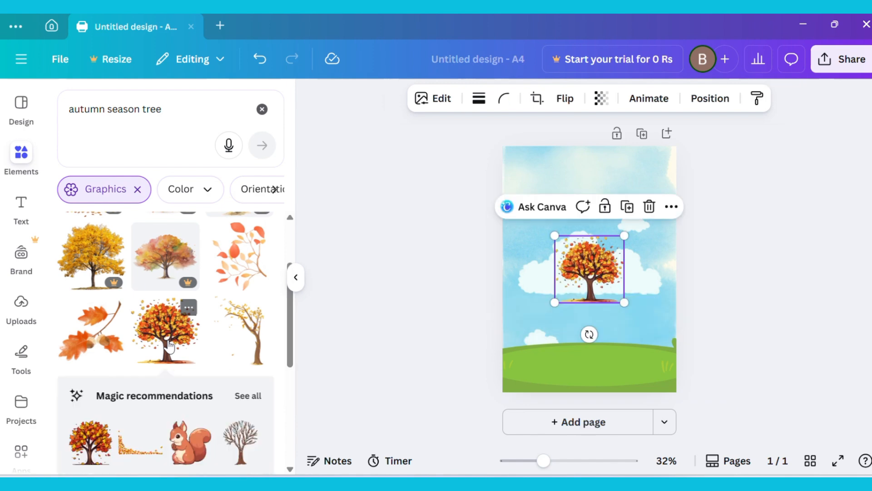
left_click_drag(625, 235, 632, 188)
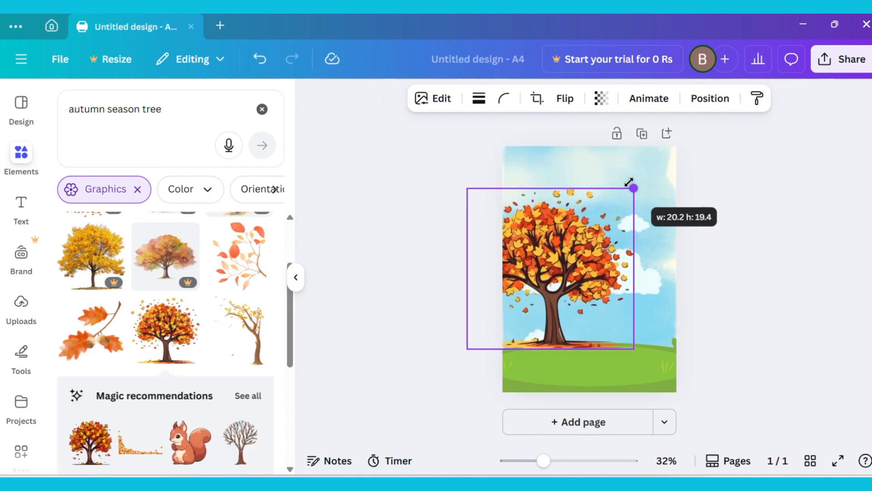
left_click_drag(632, 187, 556, 260)
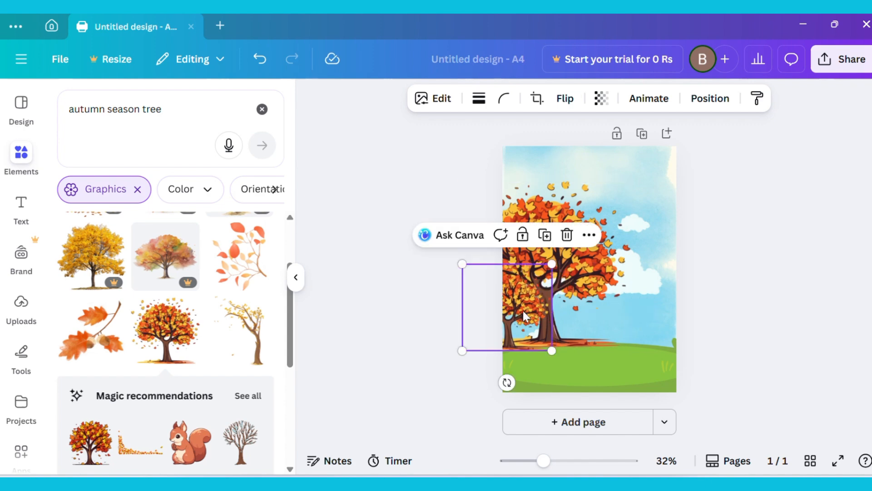
left_click_drag(523, 316, 656, 310)
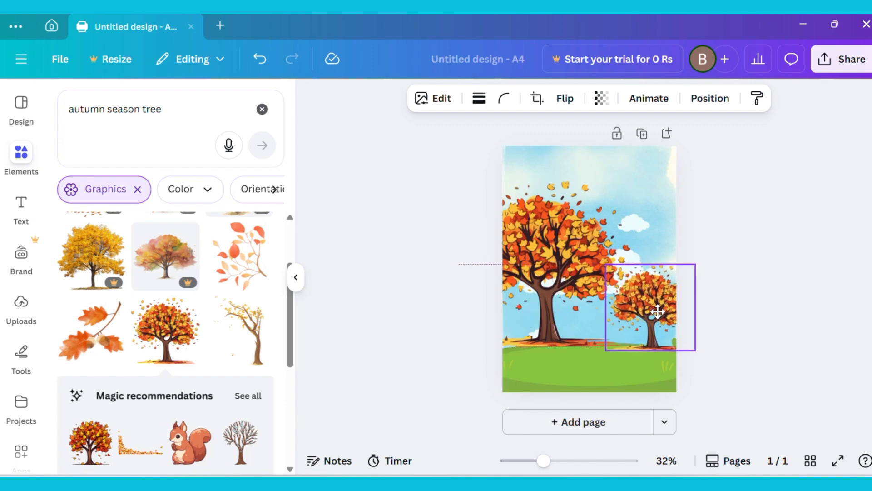
type("mushroom fungi icon")
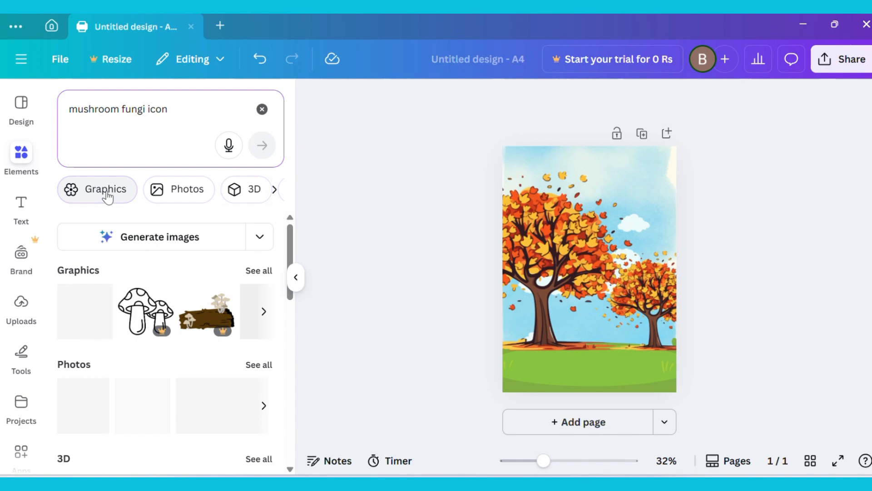
Filter mushroom results to Graphics and add red-spotted mushrooms by the large tree
left_click(97, 189)
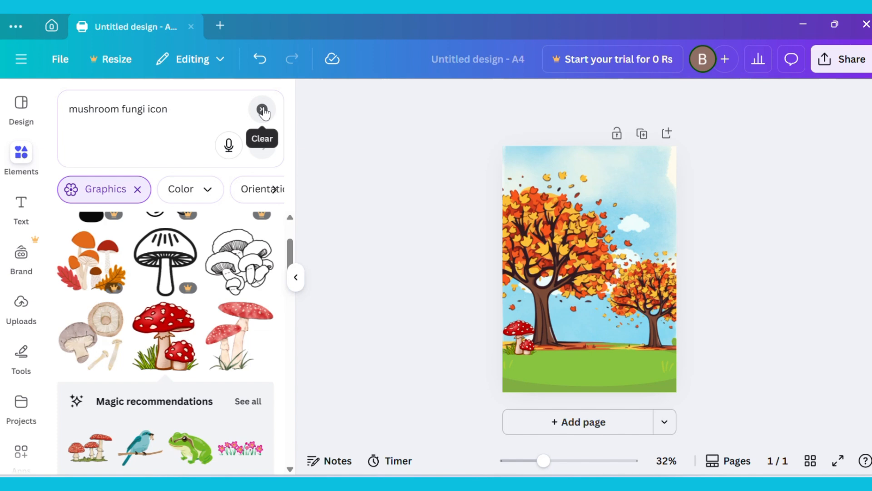
type("cute school honeybee")
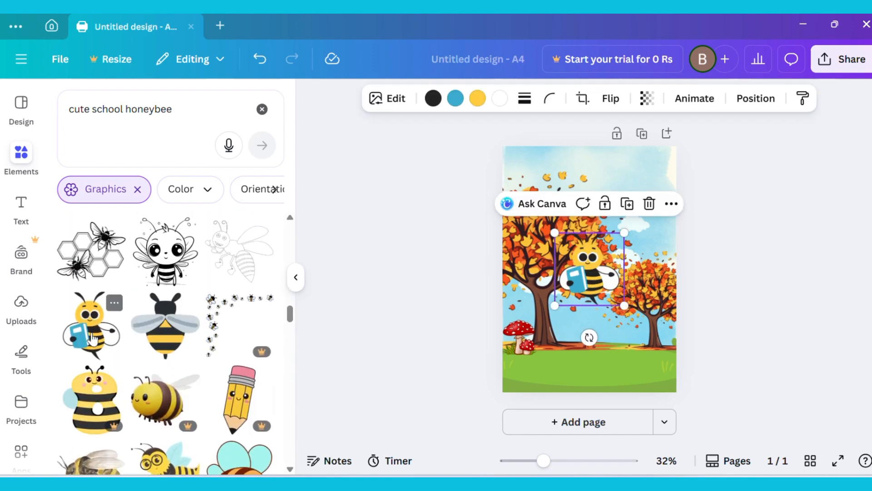
Drag the honeybee holding a book to the upper right sky
left_click_drag(590, 267, 632, 183)
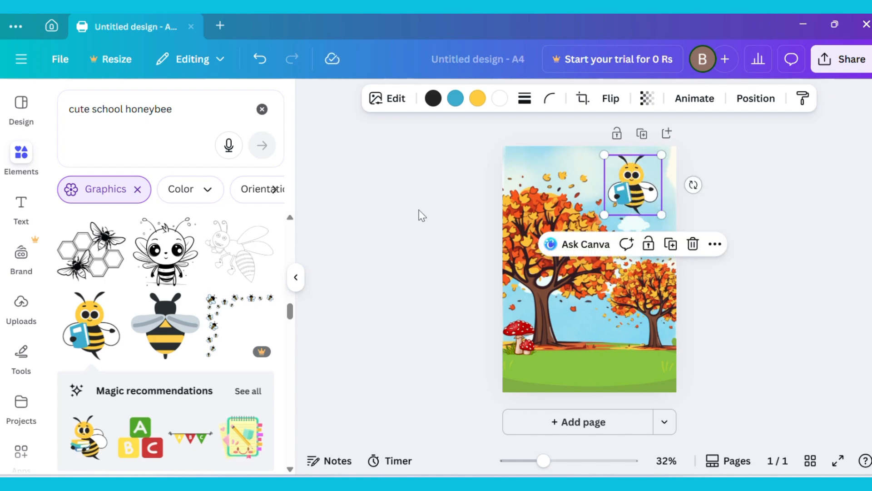
type("moon with star illl")
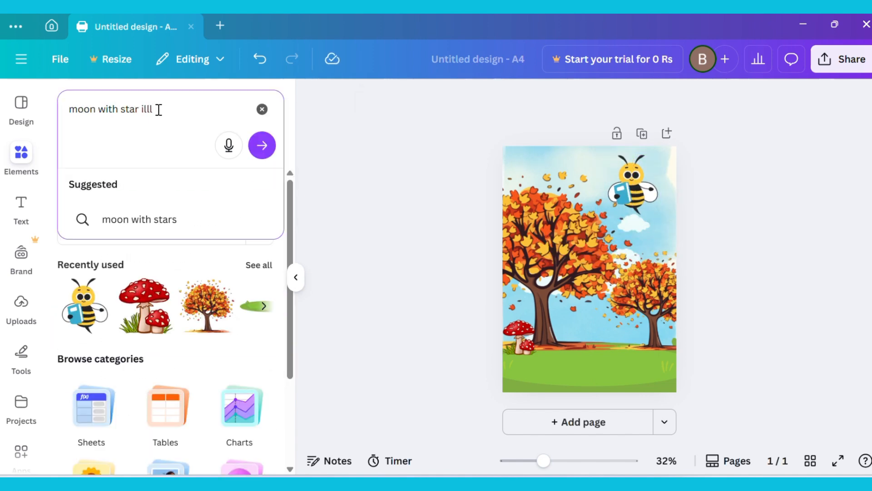
Add the sleepy crescent moon with stars to the top-left corner
left_click(262, 146)
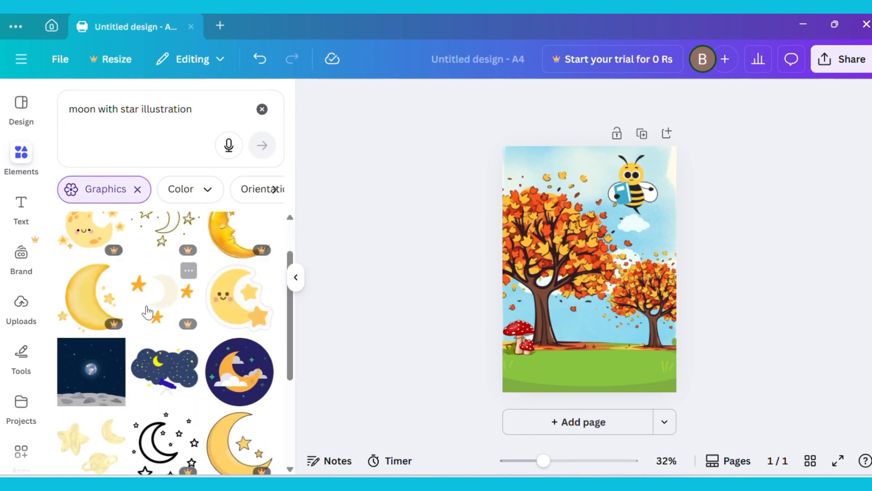
scroll("down", 3)
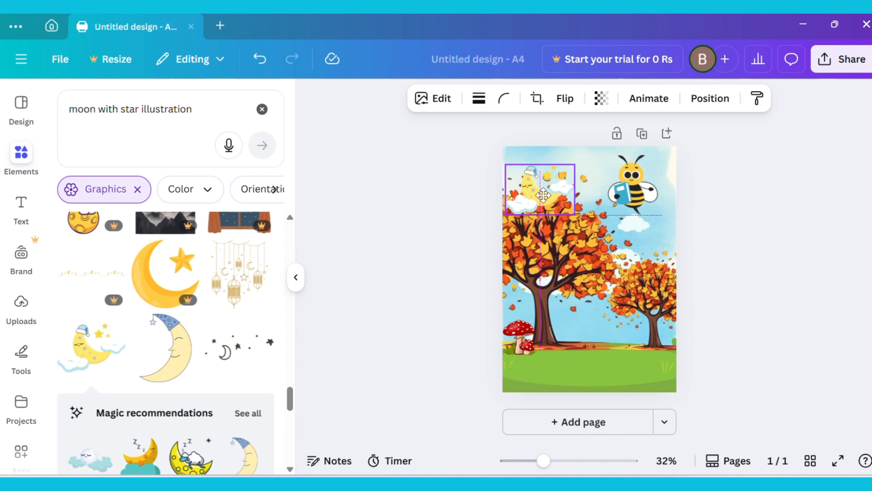
left_click(709, 99)
type("kids")
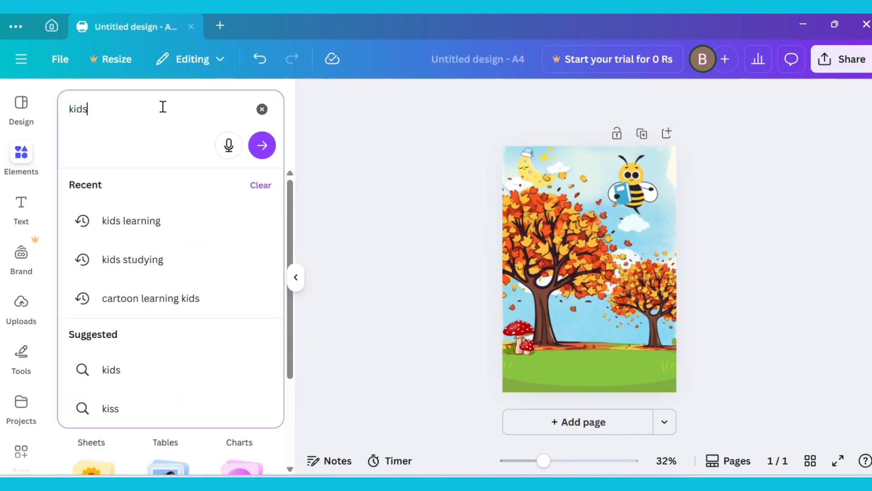
Add three cartoon children reading books onto the grass under the trees
left_click(132, 220)
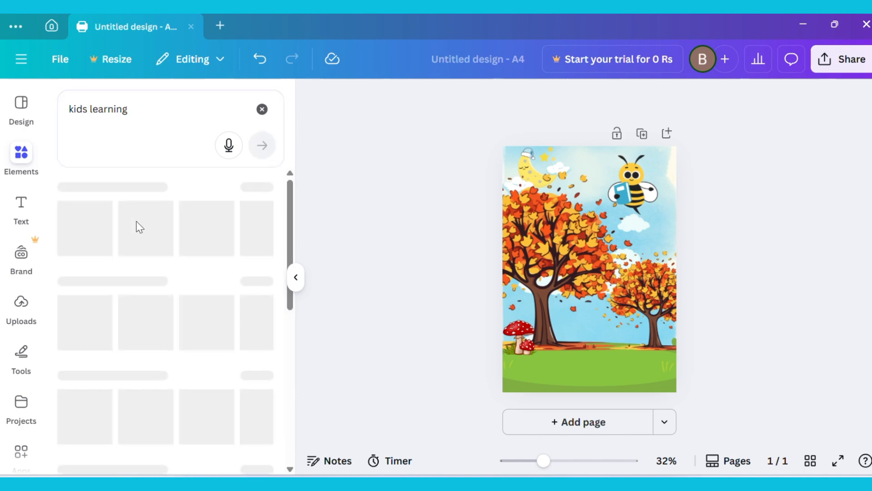
left_click(262, 145)
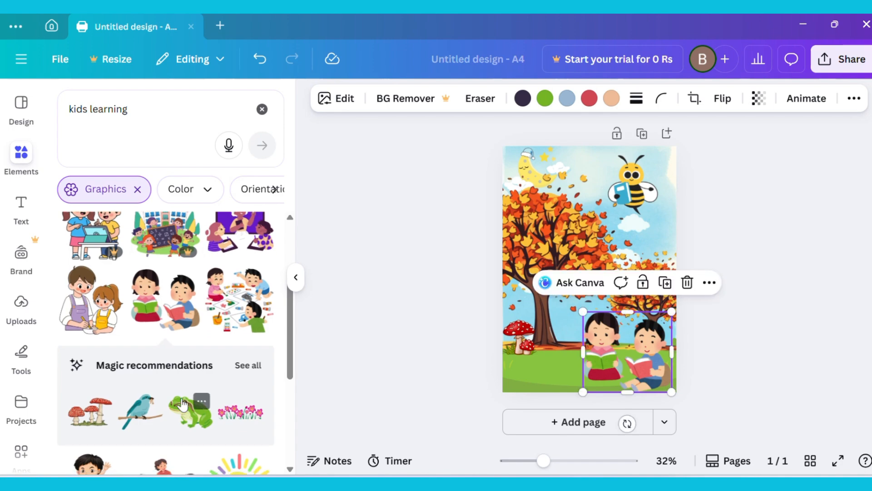
scroll("down", 3)
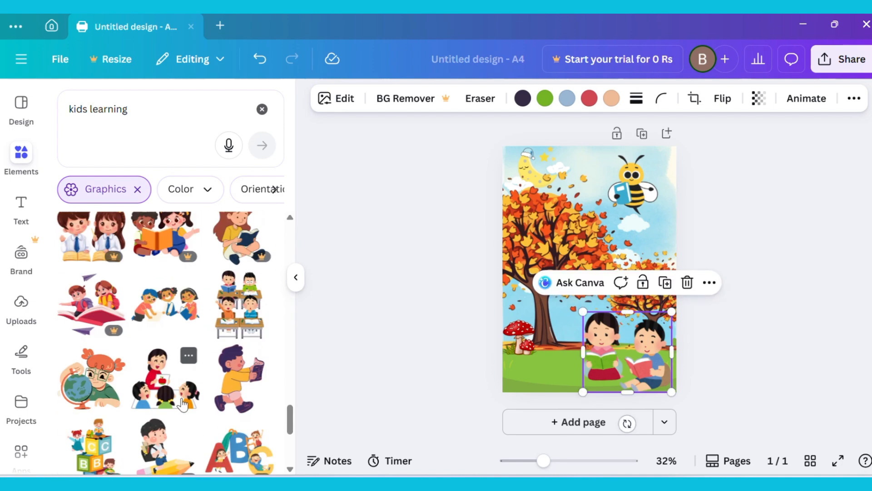
left_click_drag(583, 311, 548, 337)
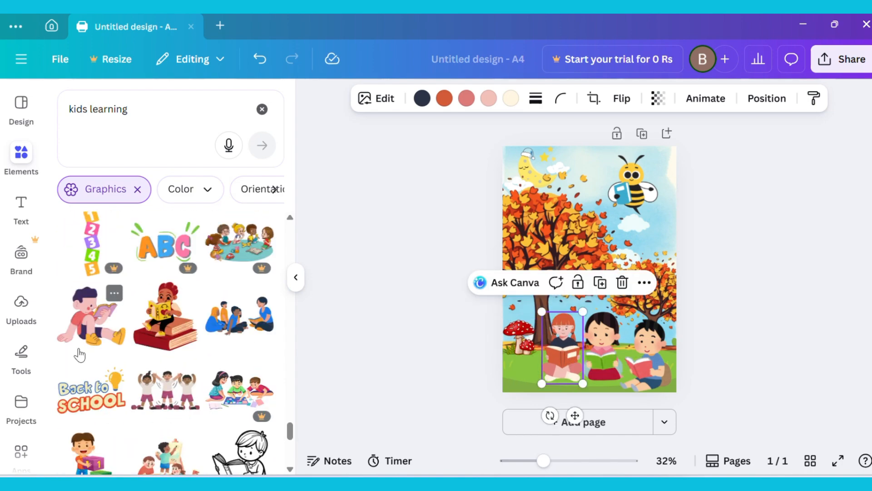
scroll("down", 3)
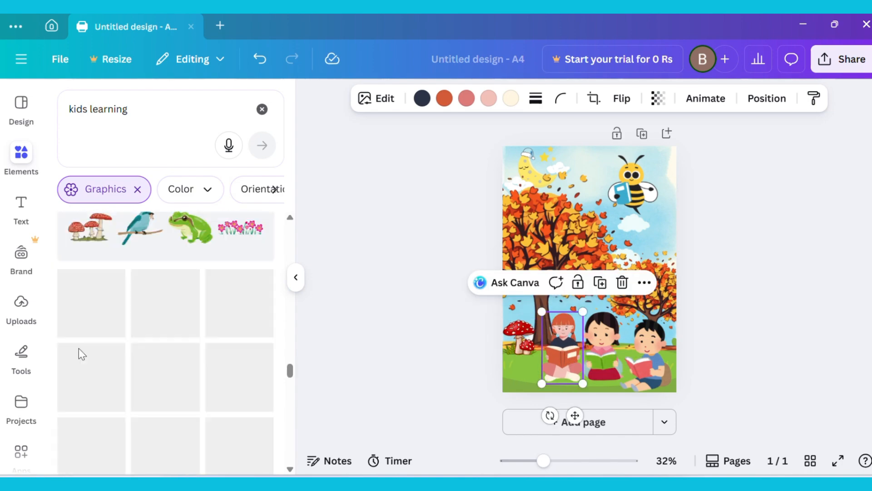
left_click(21, 206)
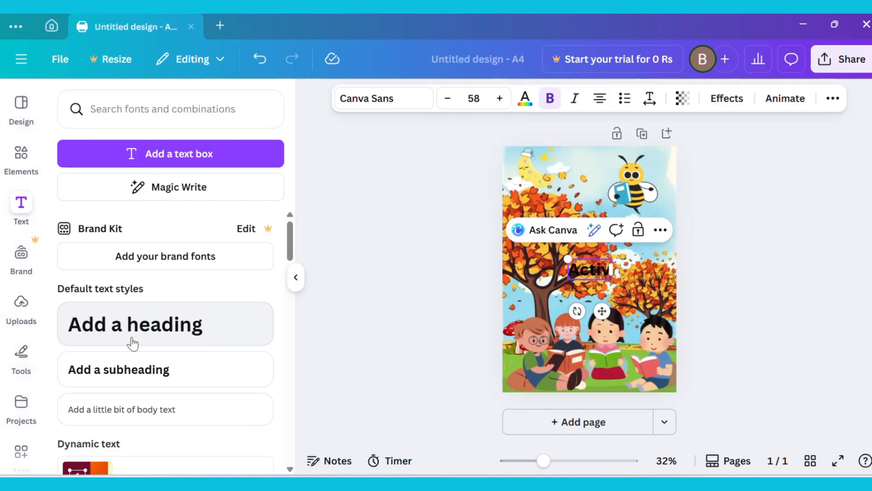
Add an 'Activity Book' heading with a black Outline effect
type("Activity Book")
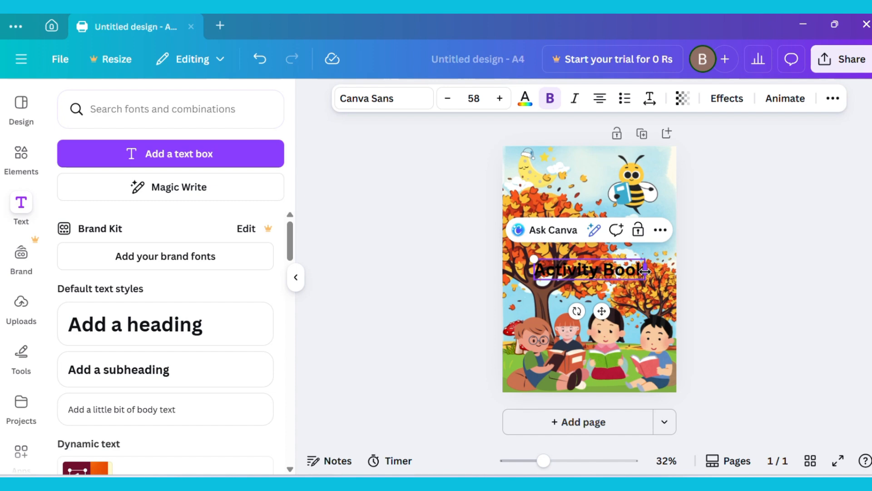
left_click(726, 98)
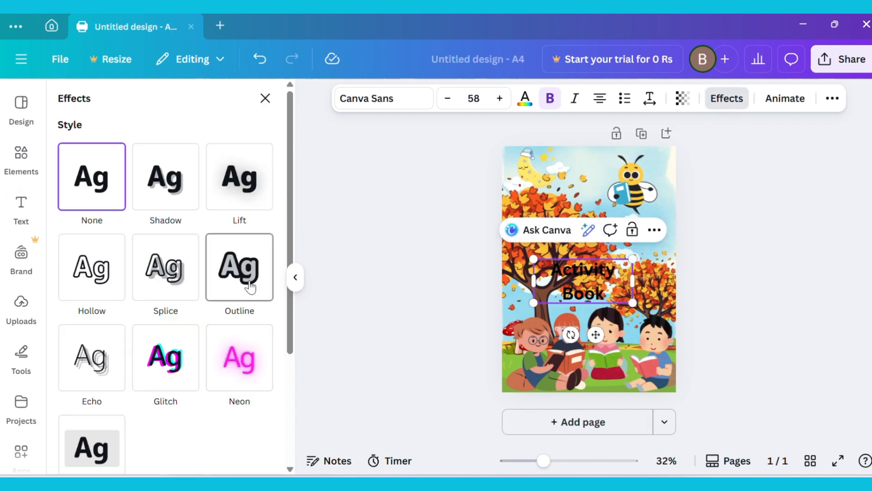
left_click(239, 268)
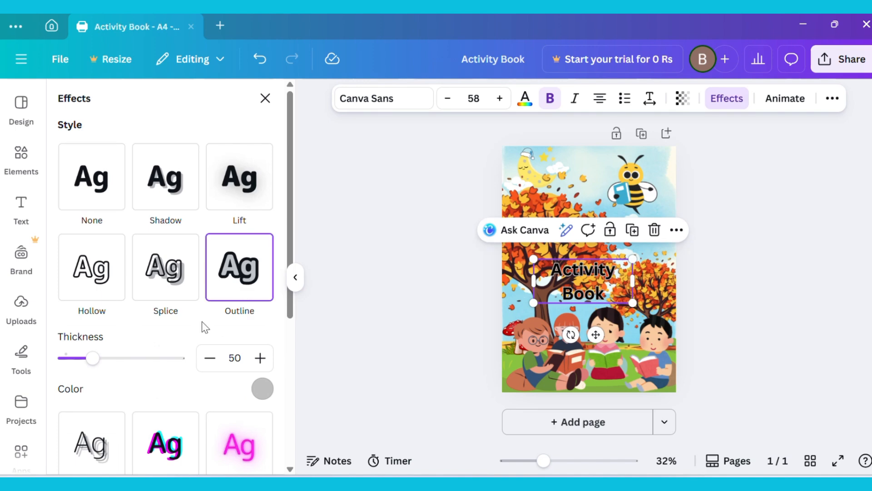
scroll("down", 3)
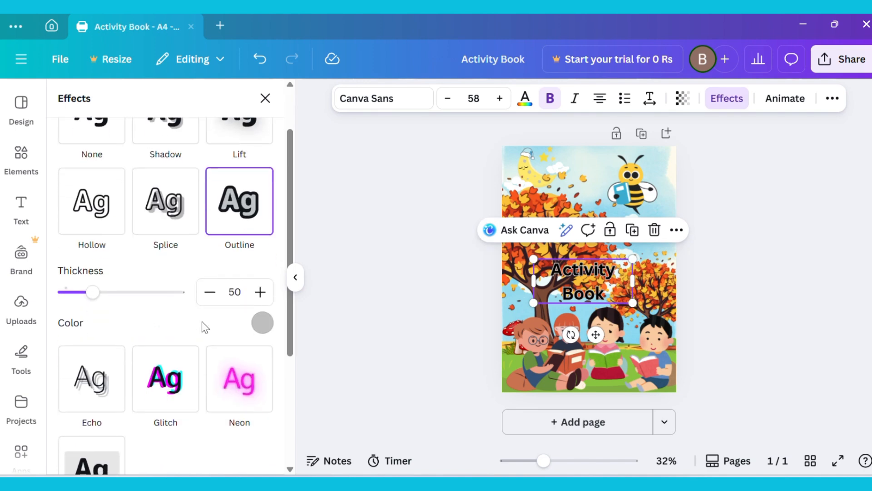
left_click(262, 323)
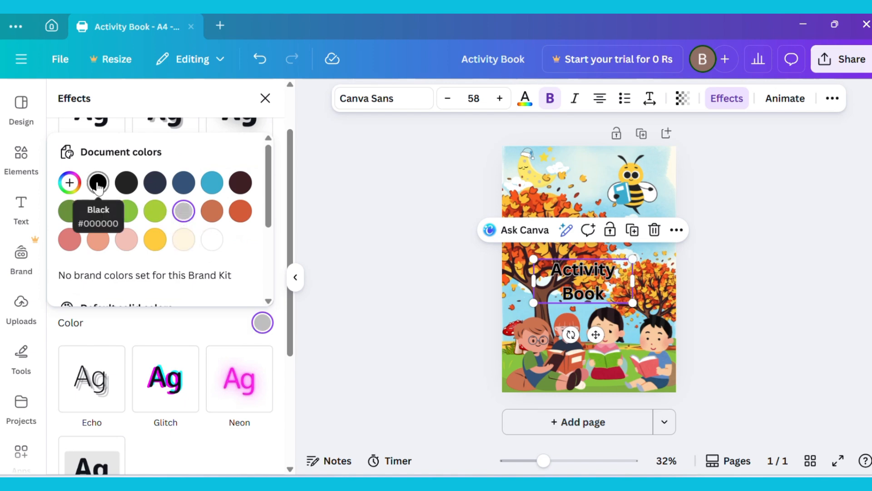
left_click(98, 183)
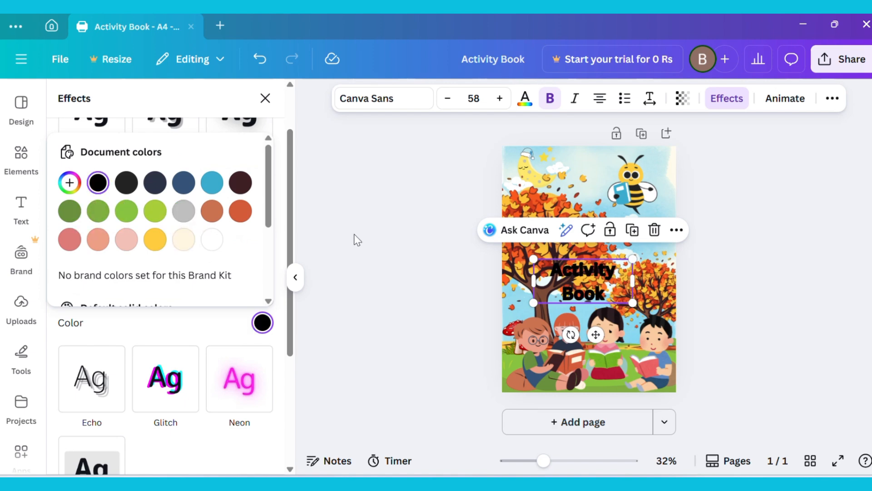
left_click(240, 201)
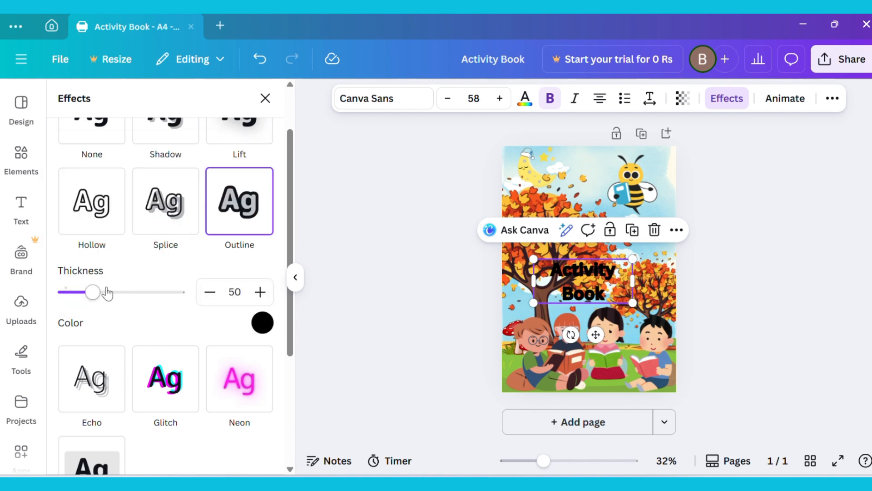
Set the title outline thickness to 120
left_click_drag(93, 291, 122, 292)
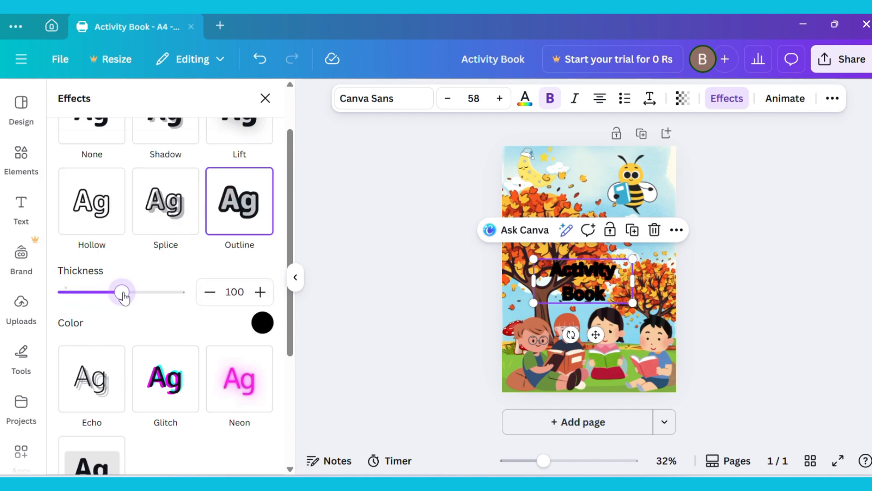
left_click_drag(121, 292, 131, 292)
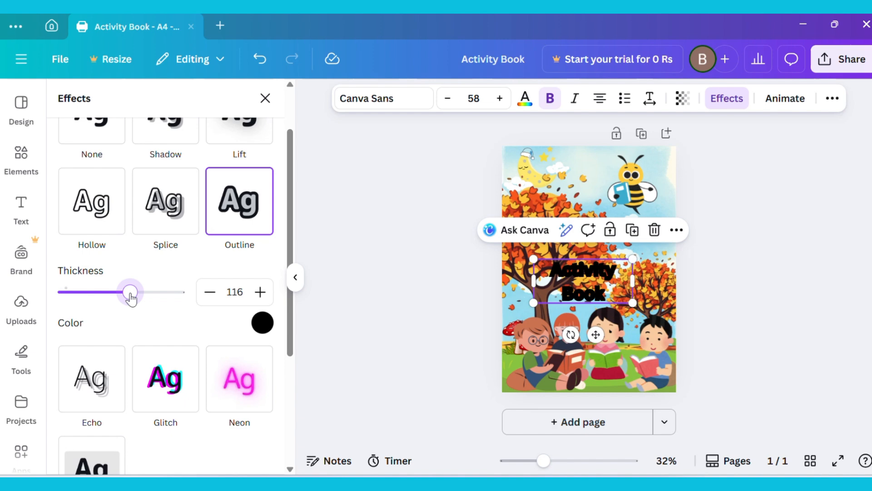
left_click_drag(131, 293, 133, 292)
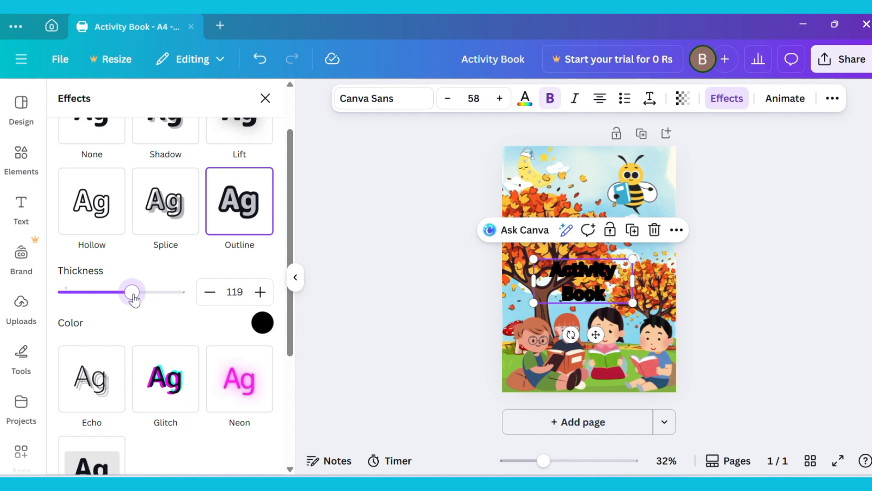
left_click_drag(133, 292, 134, 292)
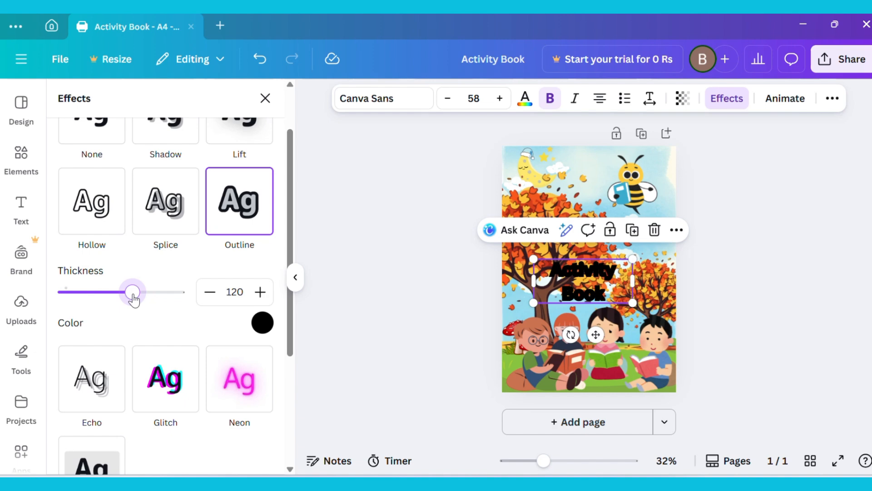
left_click(21, 203)
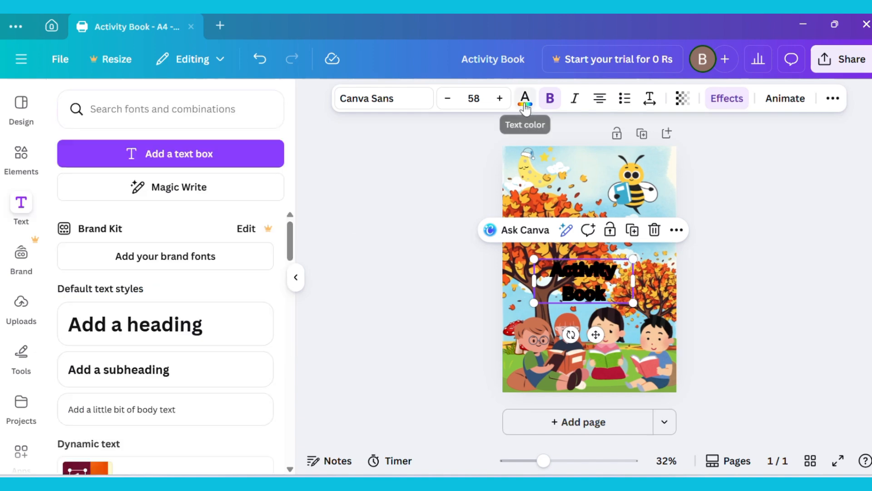
Make the title larger white Daydream script and duplicate the cover as page 2
left_click(524, 98)
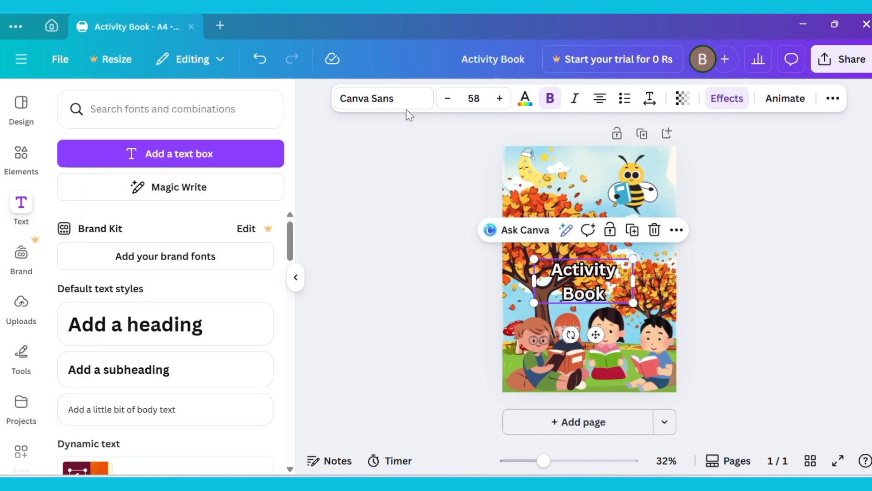
left_click(383, 98)
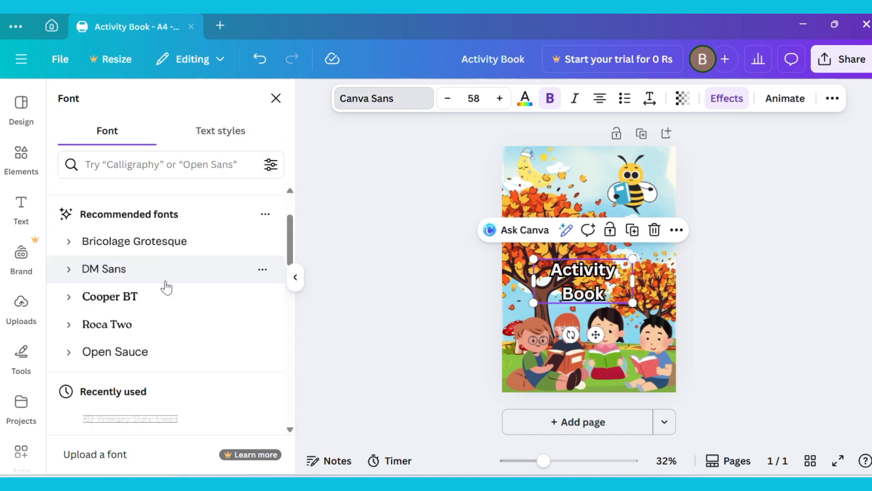
scroll("down", 3)
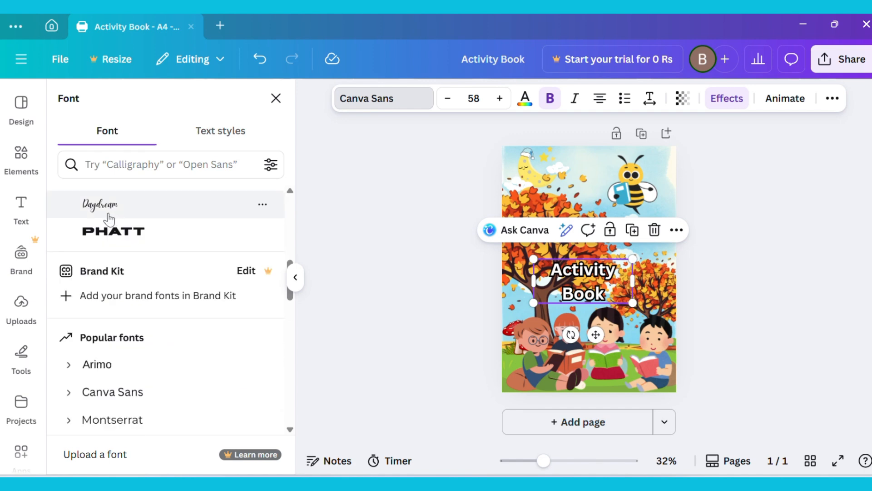
left_click(100, 204)
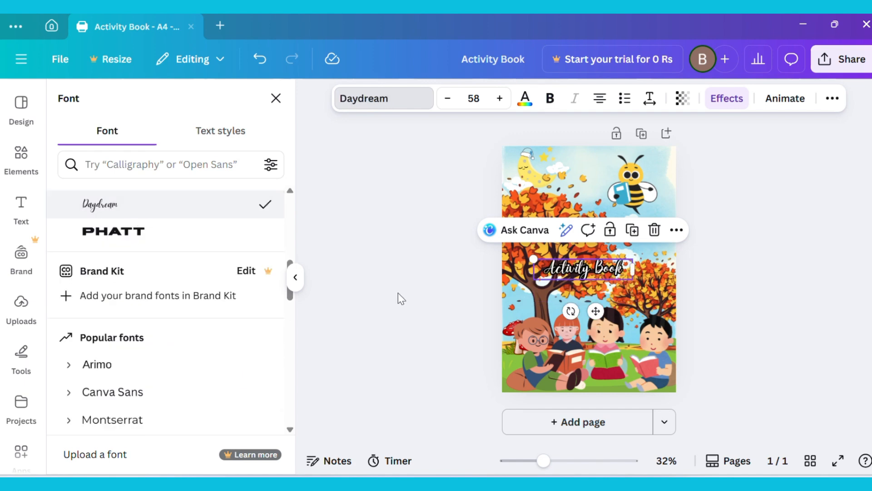
left_click(498, 99)
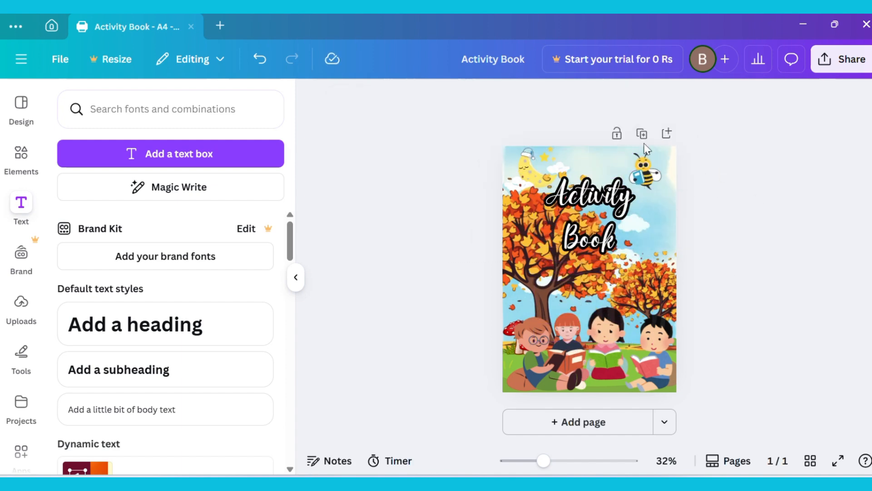
mouse_move(641, 133)
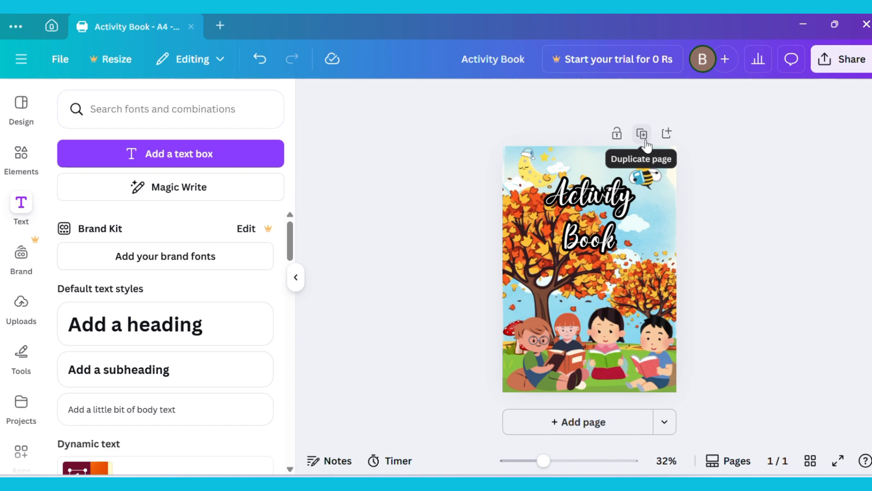
left_click(641, 133)
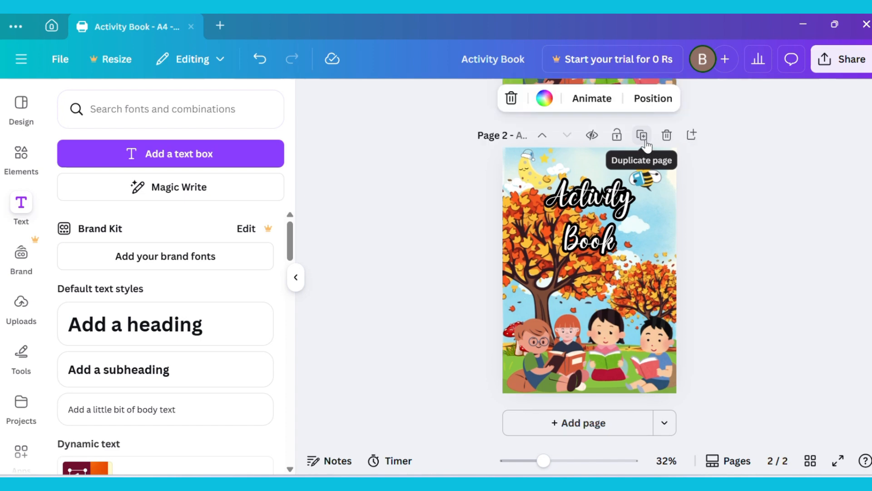
mouse_move(436, 180)
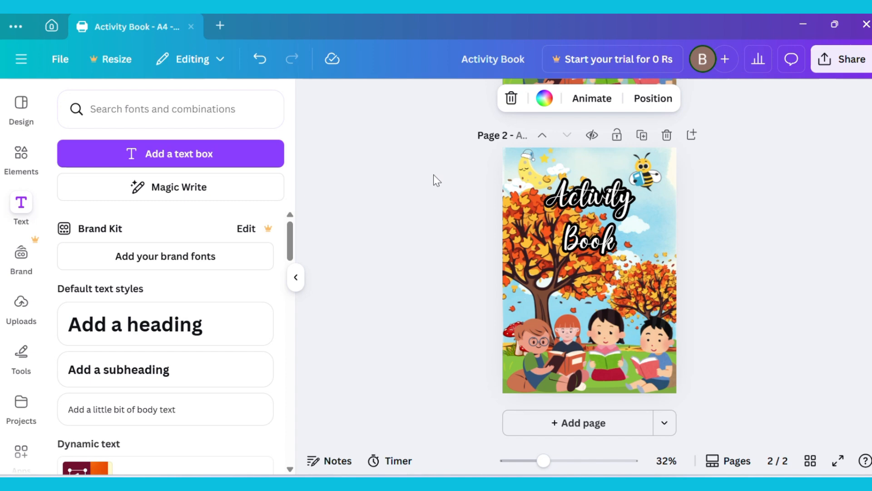
left_click(20, 161)
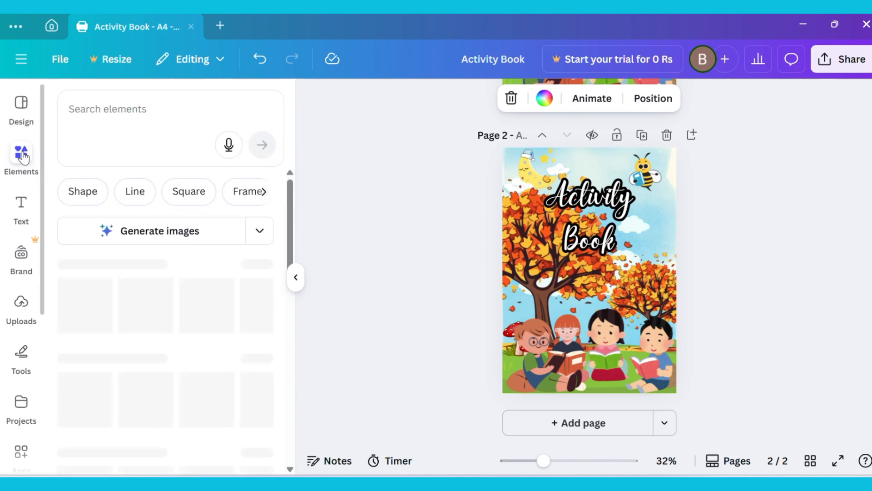
Change page 2's green panel fill to white
left_click(188, 191)
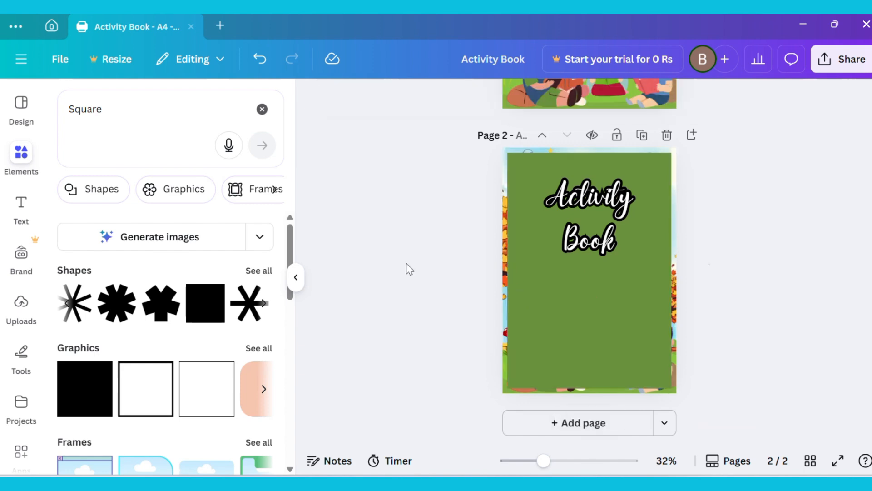
left_click(588, 270)
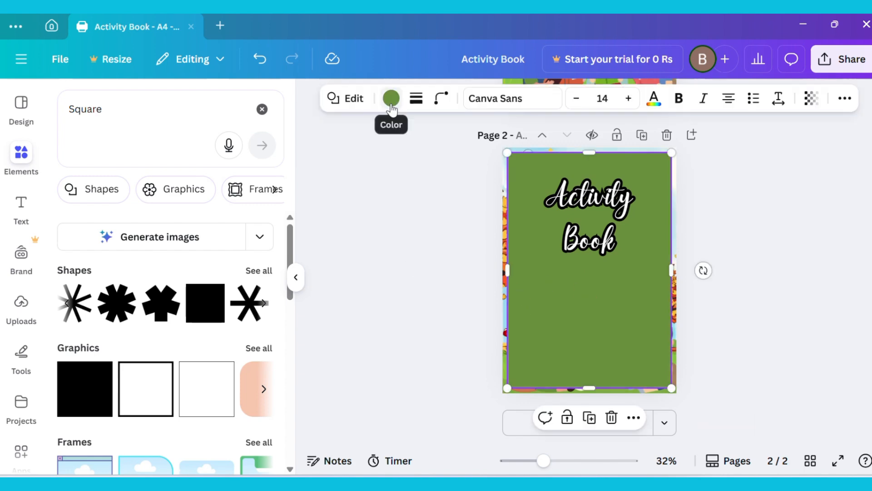
left_click(391, 98)
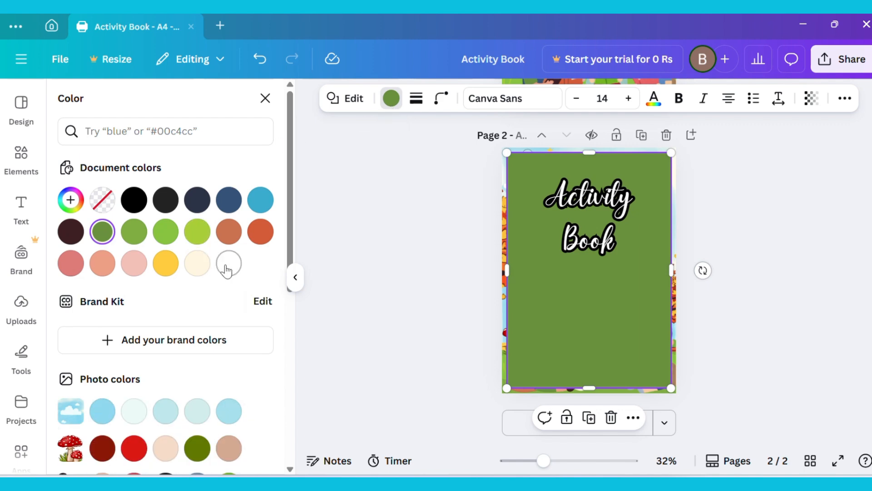
left_click(228, 263)
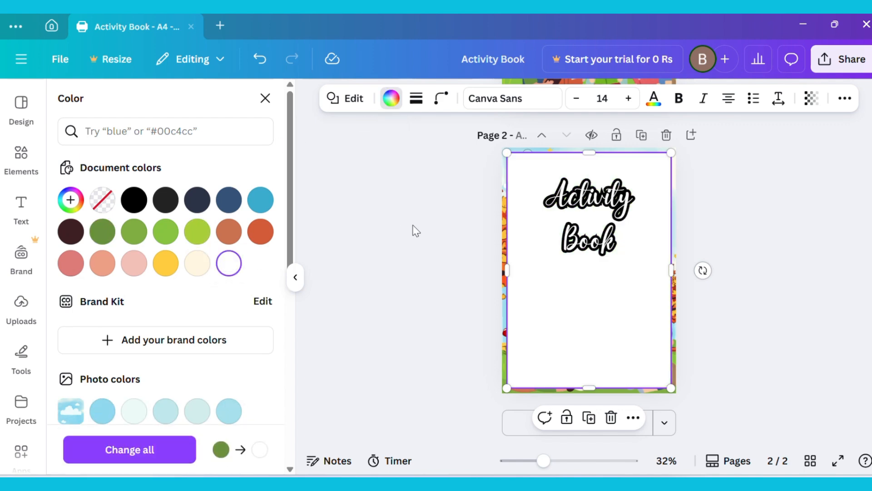
mouse_move(416, 98)
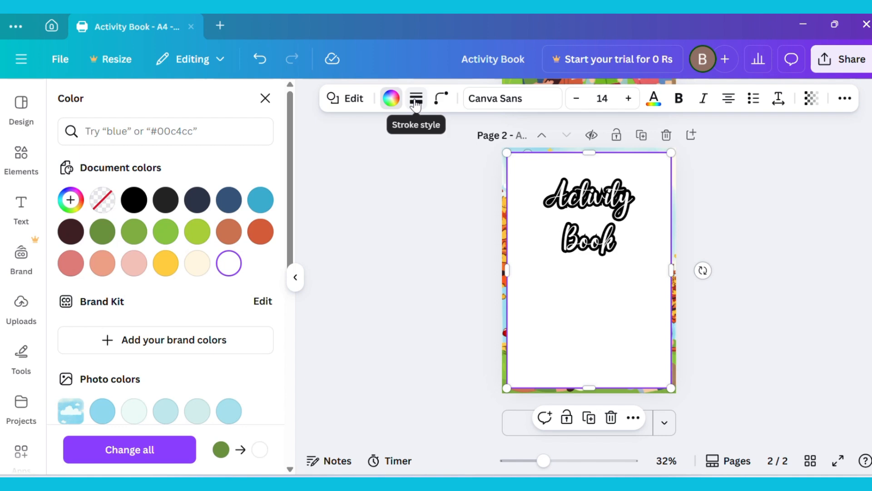
Give the white panel a thin solid outline and locate the title in Layers
left_click(416, 98)
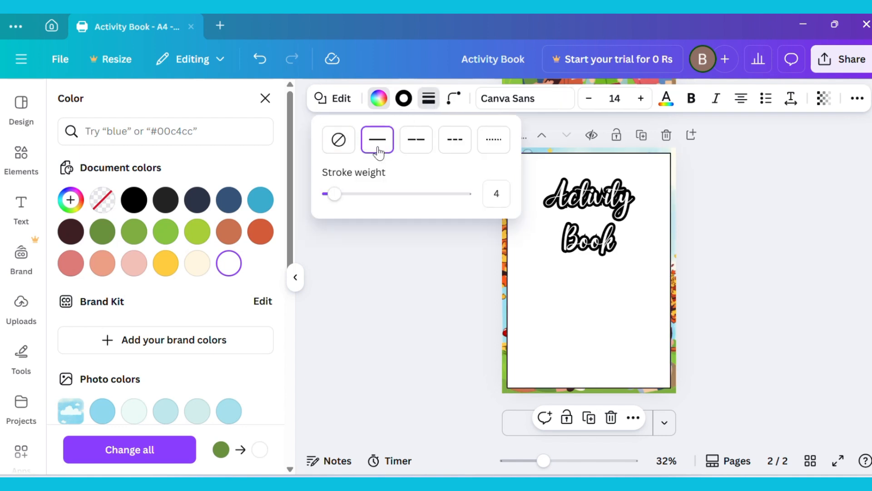
left_click_drag(334, 193, 329, 194)
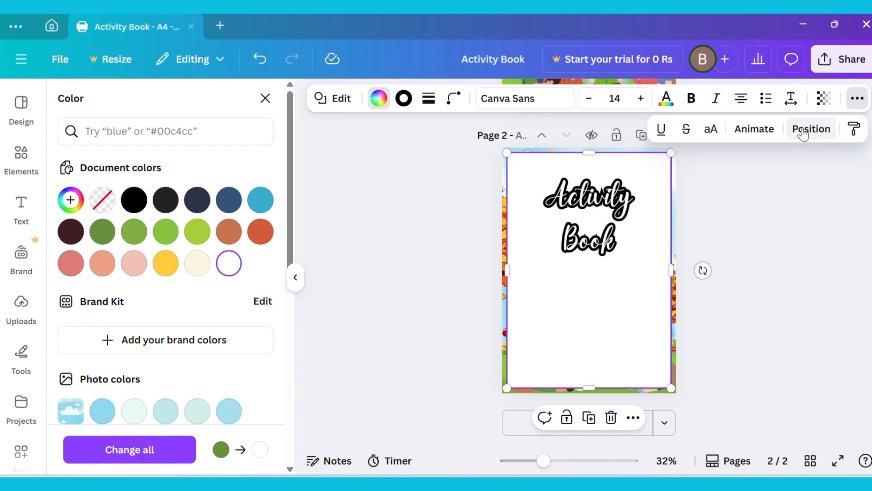
left_click(812, 129)
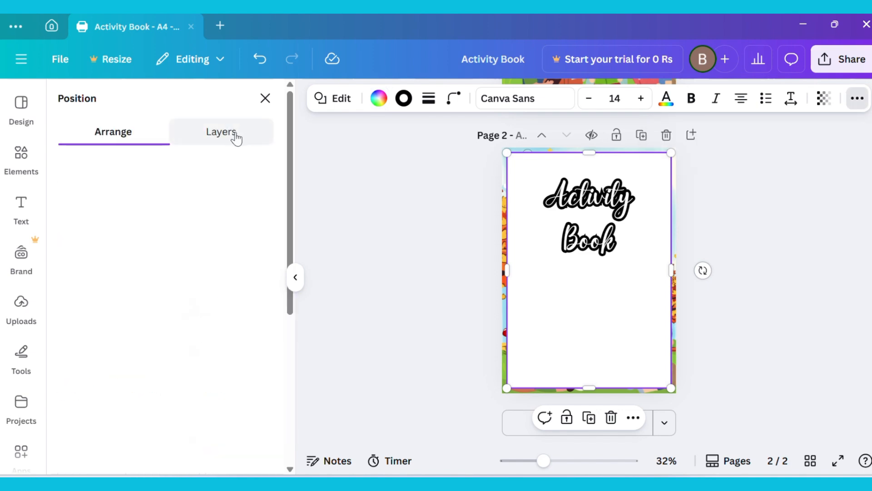
left_click(221, 132)
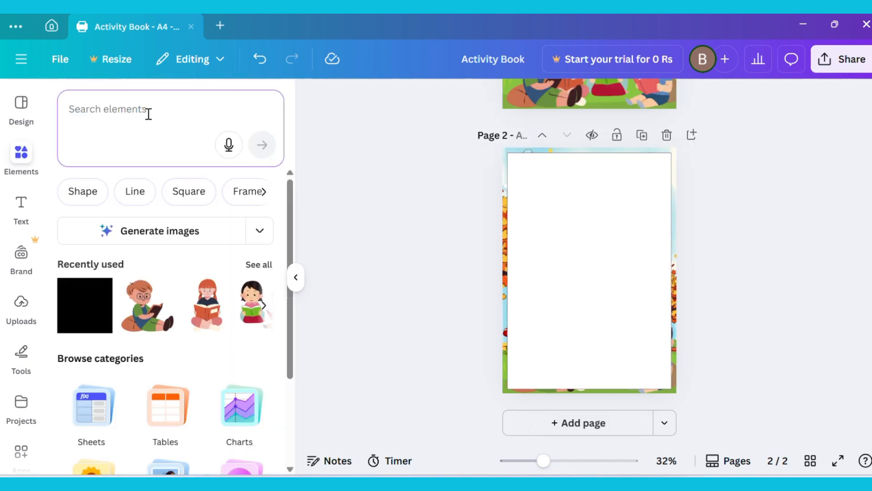
Add a cloud outline graphic to page 2's top-left and search for a light bulb
type("cloud outline")
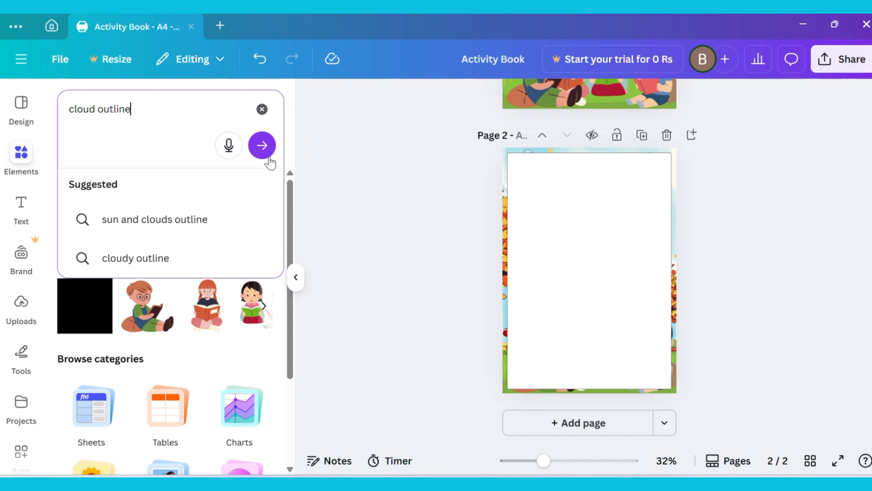
left_click(262, 146)
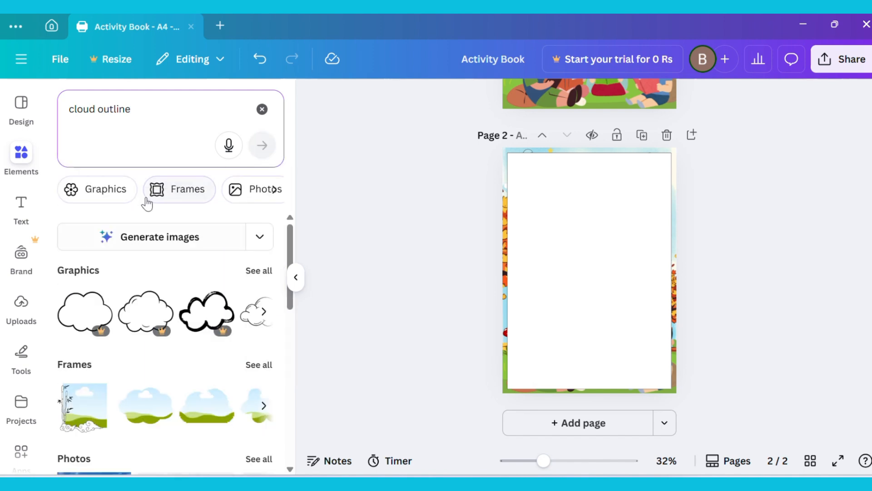
left_click(97, 188)
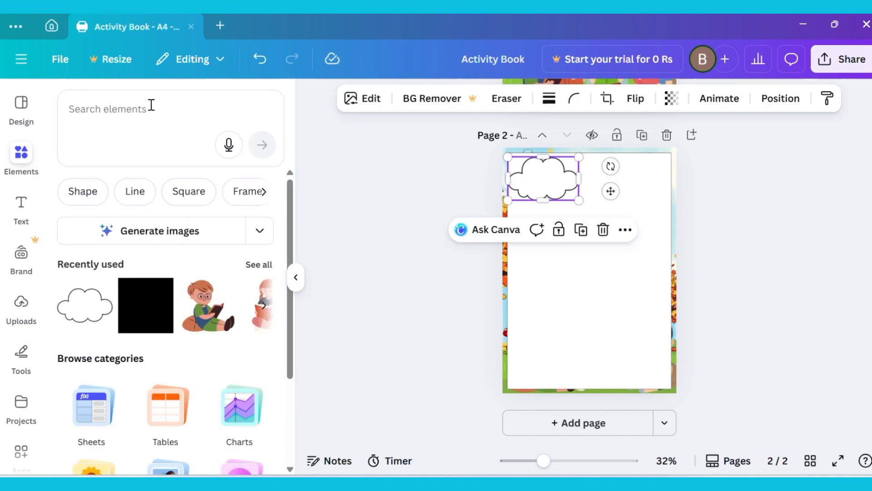
type("light bulb")
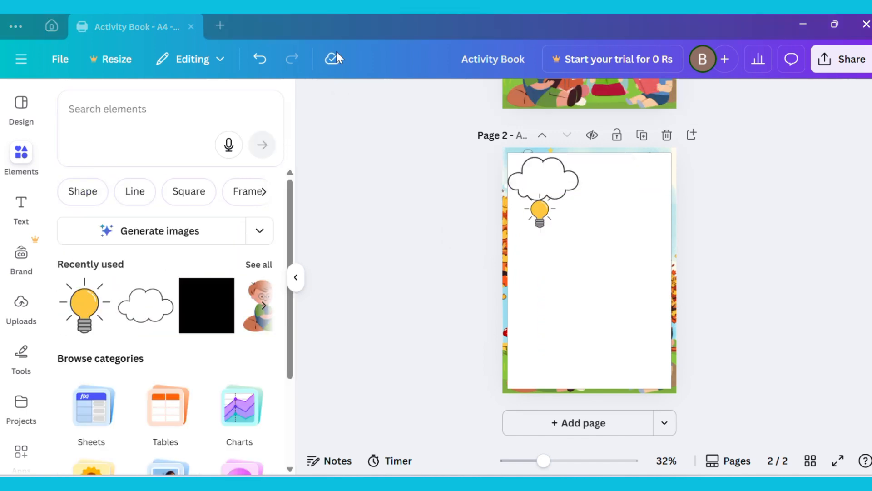
Add princess and unicorn outlines, shrinking the unicorn to stand beside the princess
type("disney princess")
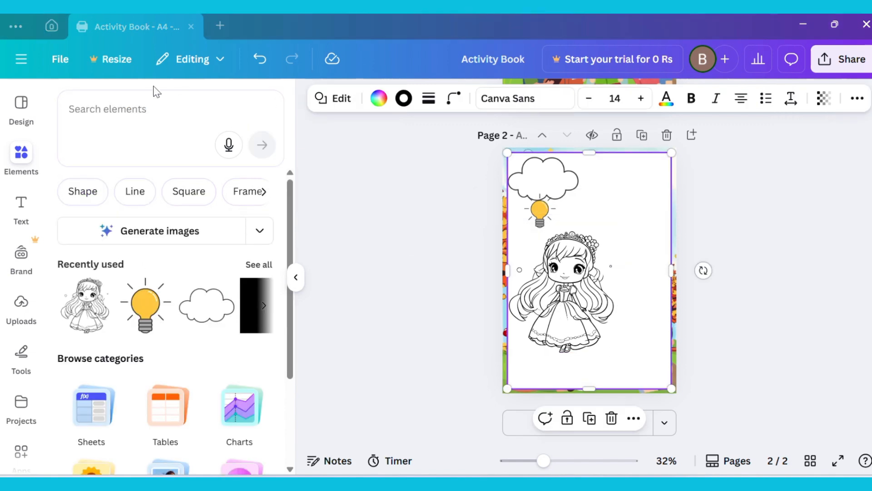
type("unicorn outline")
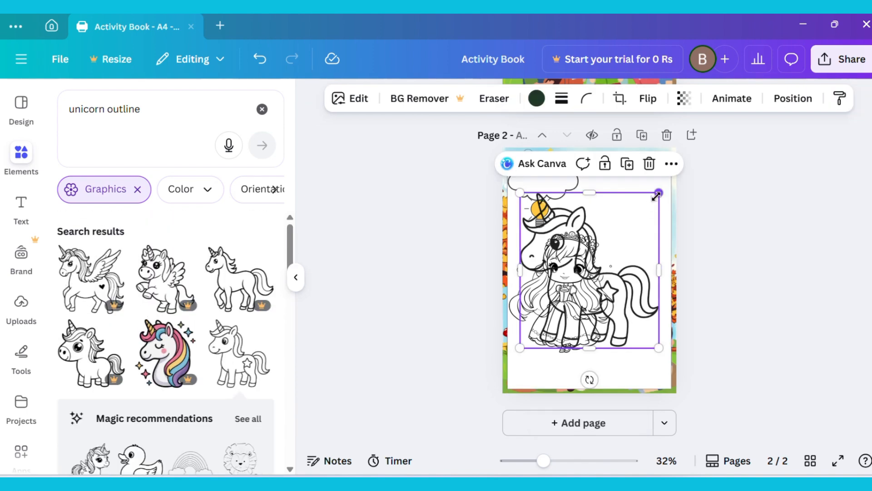
left_click_drag(657, 193, 597, 251)
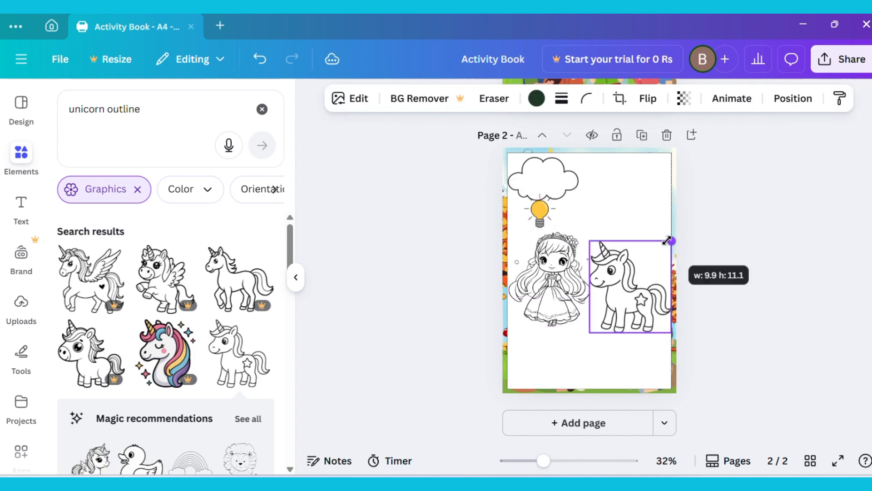
type("gra")
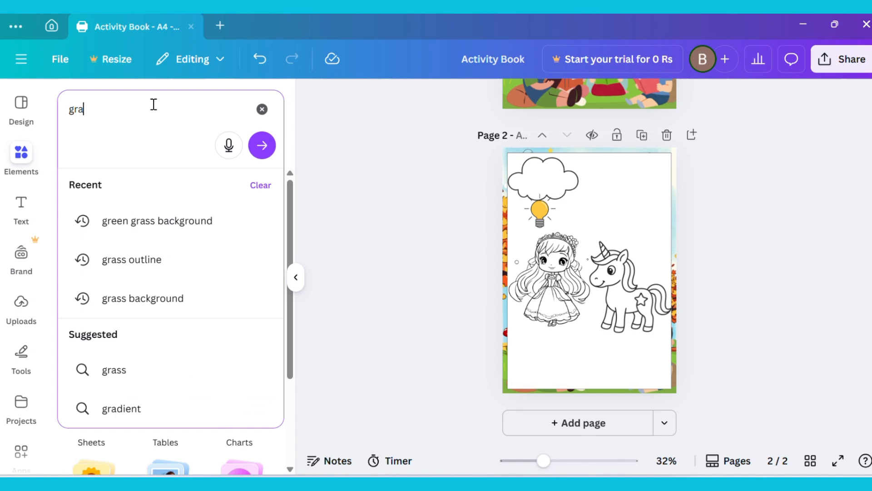
Add a grass outline graphic along page 2's bottom edge and duplicate it
left_click(132, 259)
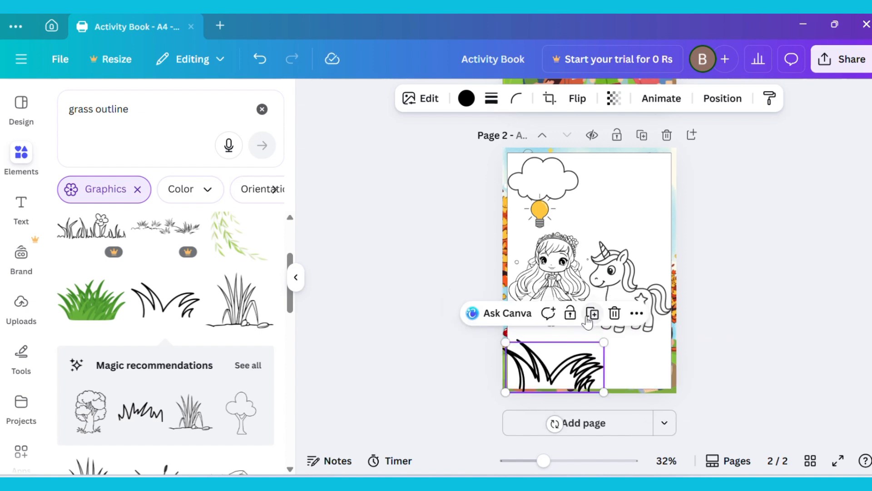
left_click(21, 208)
type("COLOR THE IMA")
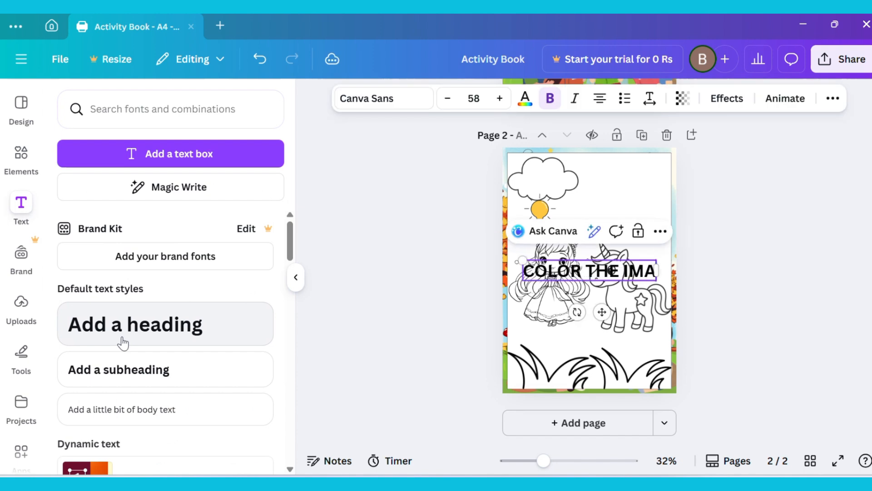
Set the COLOR THE IMAGES heading in Caladea beside the light bulb
left_click(383, 98)
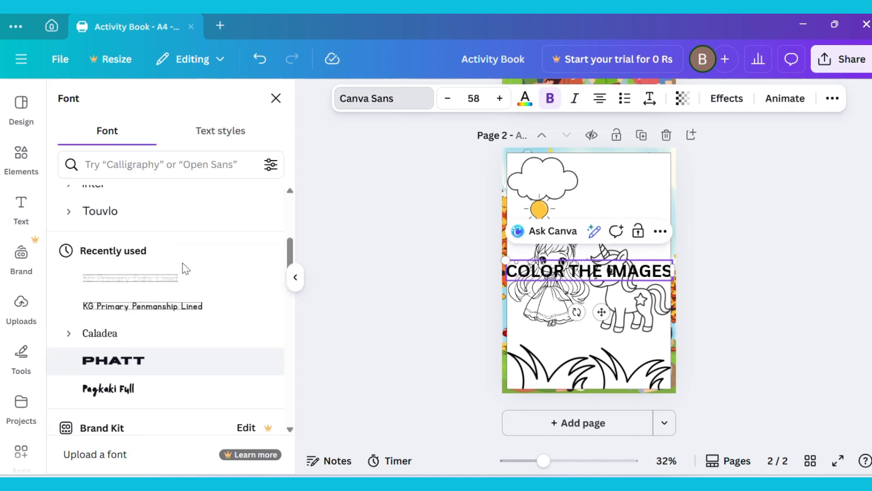
left_click(100, 332)
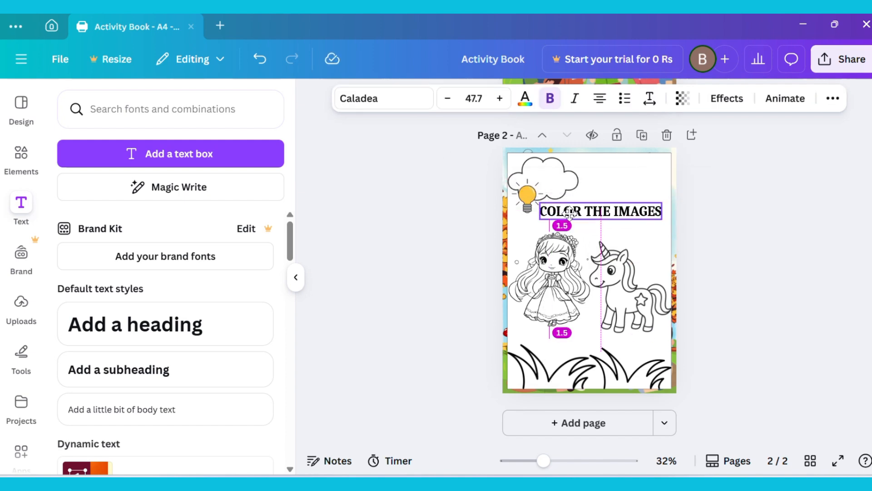
left_click(448, 243)
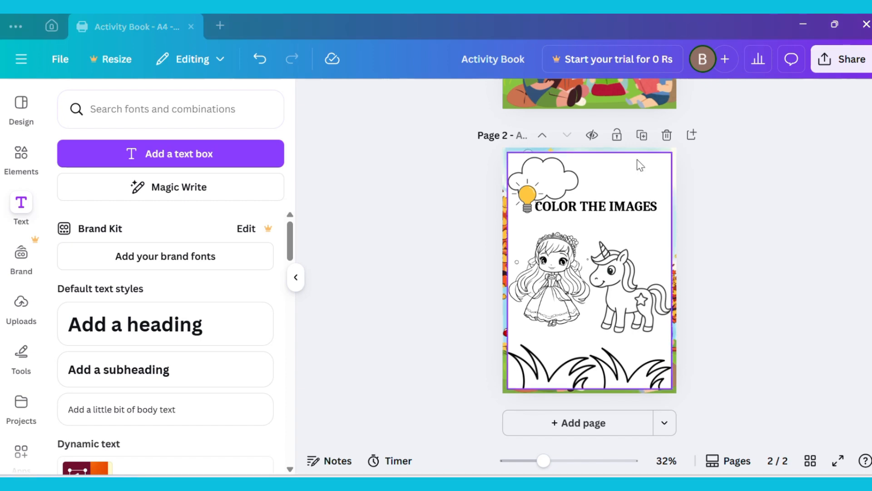
mouse_move(641, 135)
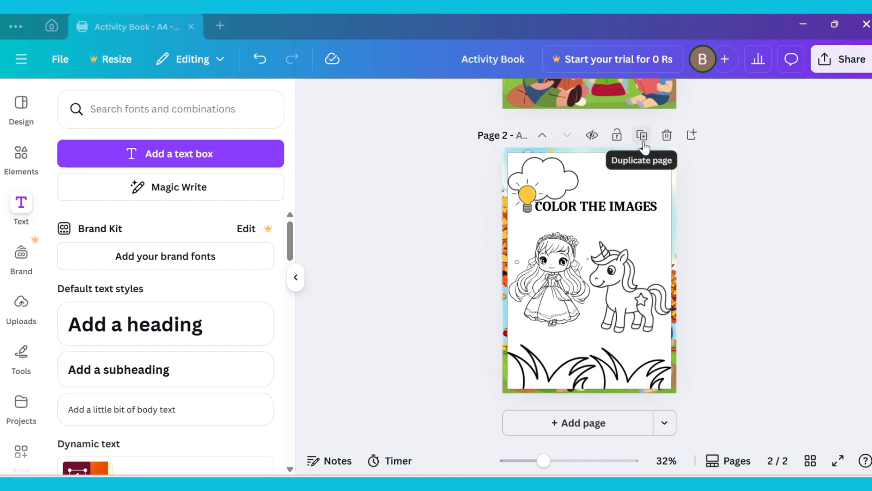
Duplicate the coloring page as page 3 and delete its princess and unicorn drawings
left_click(641, 135)
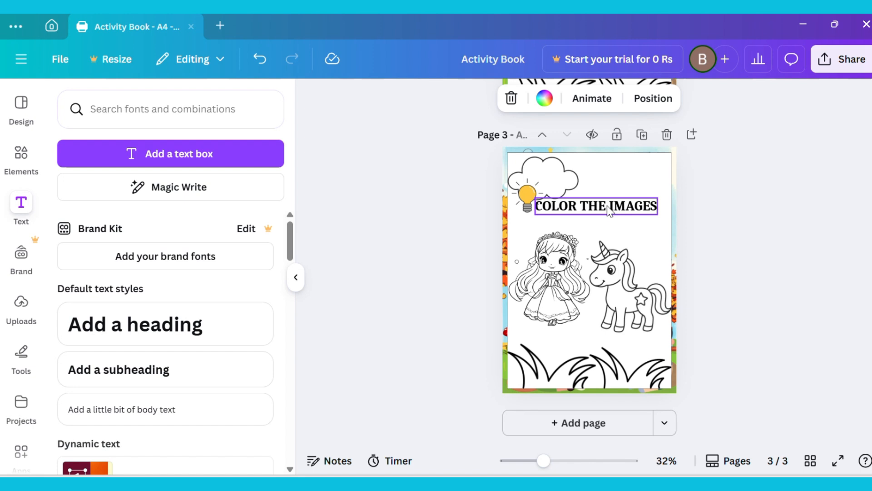
left_click(634, 278)
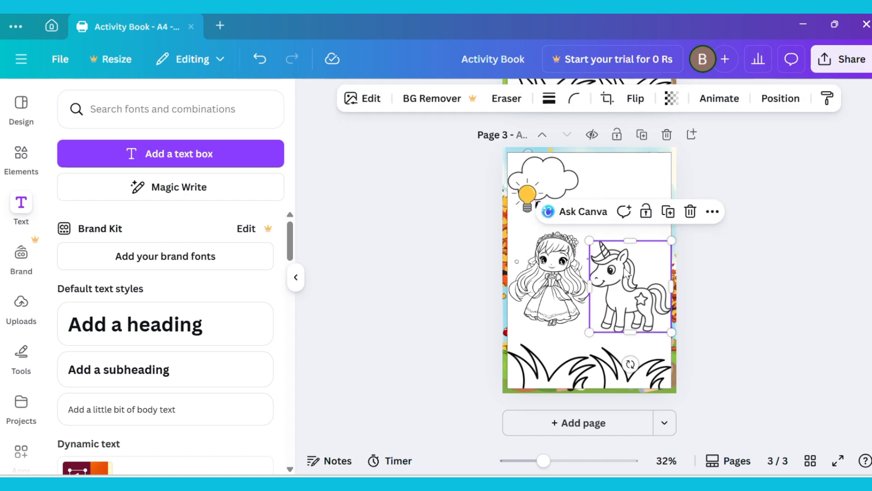
left_click(548, 278)
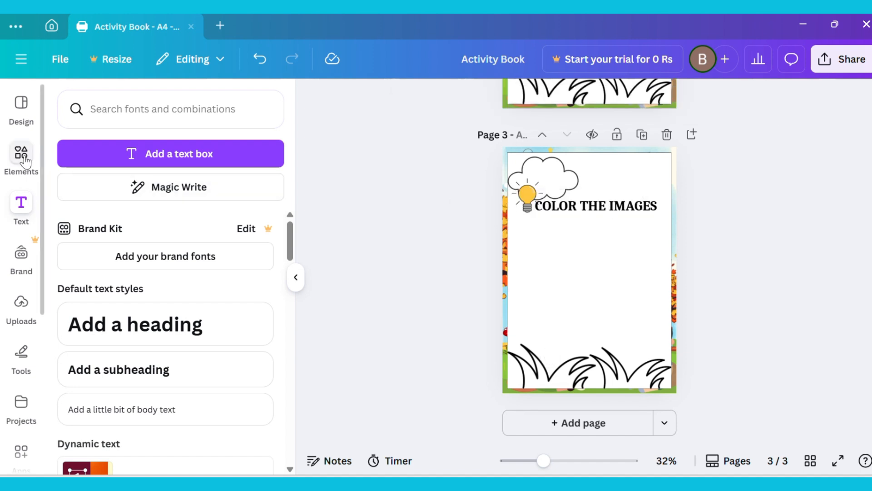
Search 'maze' graphics, add a black maze to page 3, and retitle the heading MAZE GAME
left_click(21, 161)
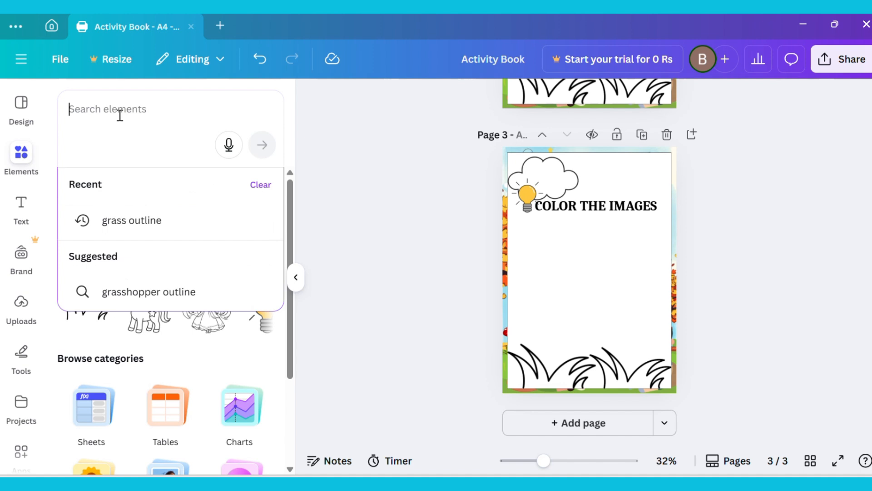
type("MAZE GAME")
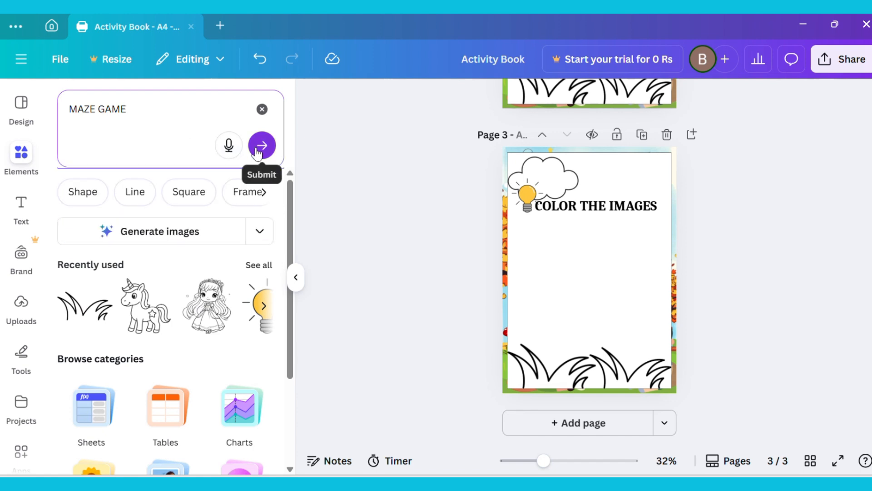
left_click(261, 146)
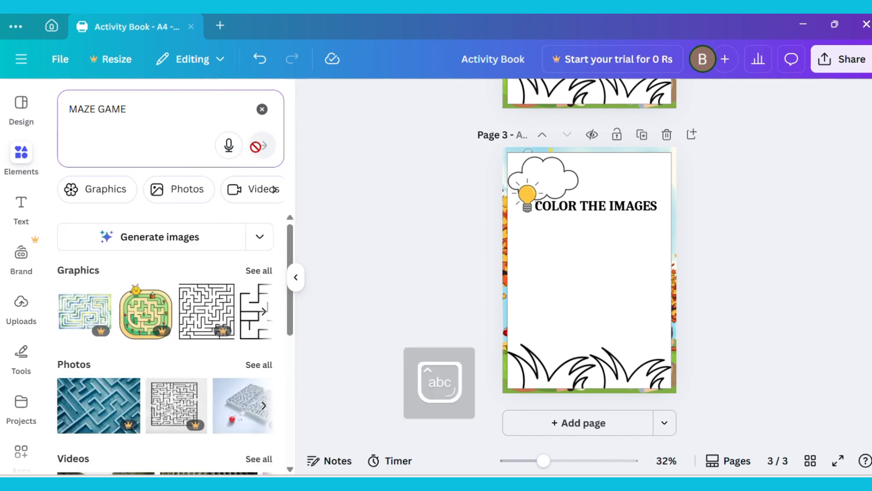
left_click(97, 189)
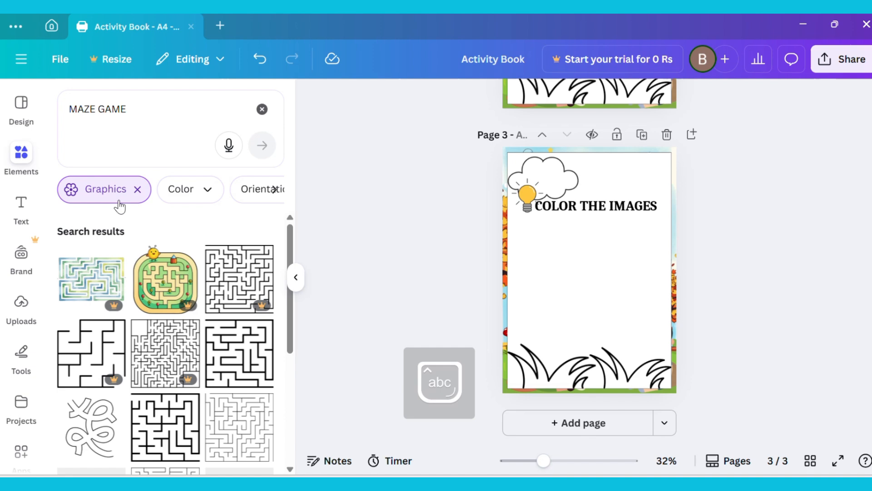
scroll("down", 3)
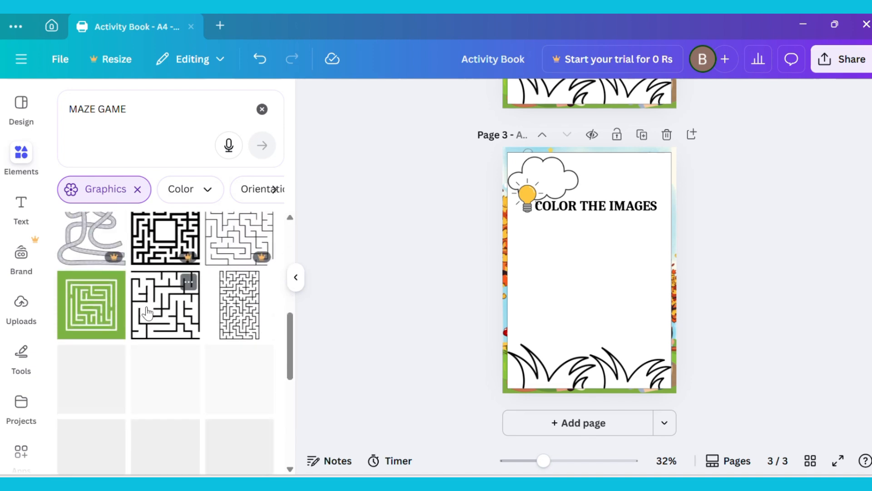
scroll("down", 3)
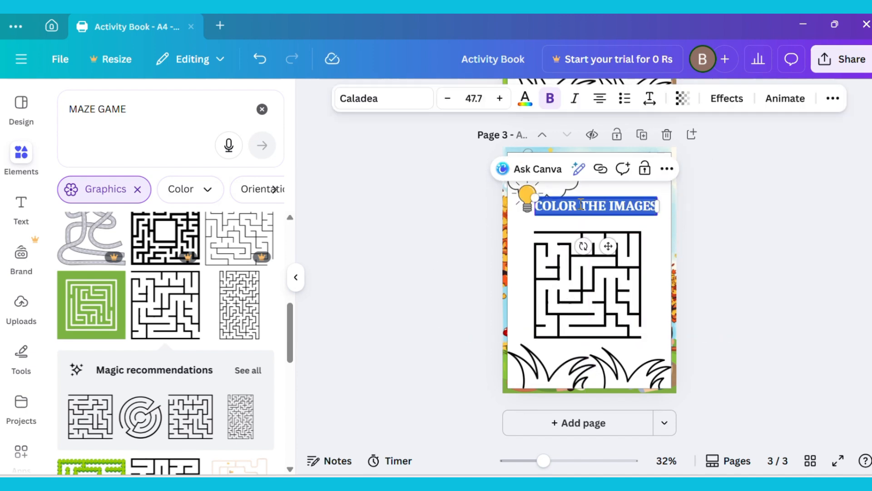
type("MAZE GAME")
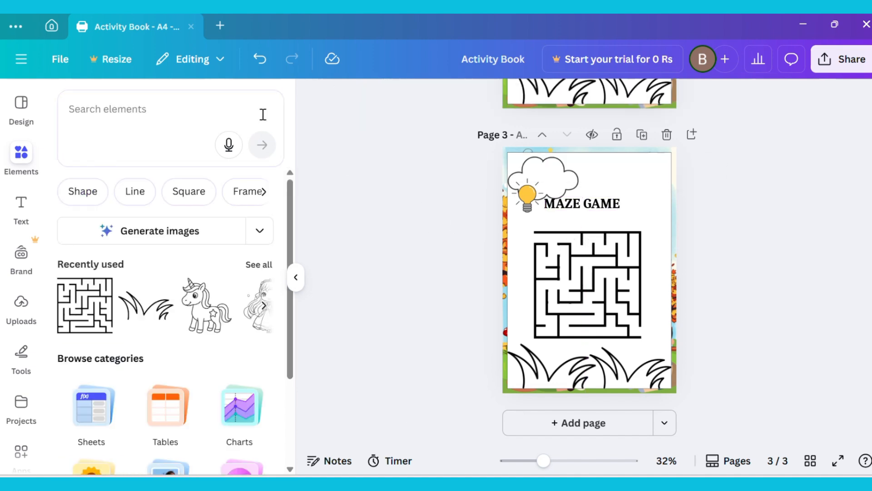
Place a squirrel at the maze start and a cottage at its exit, then duplicate the page
type("squirrel")
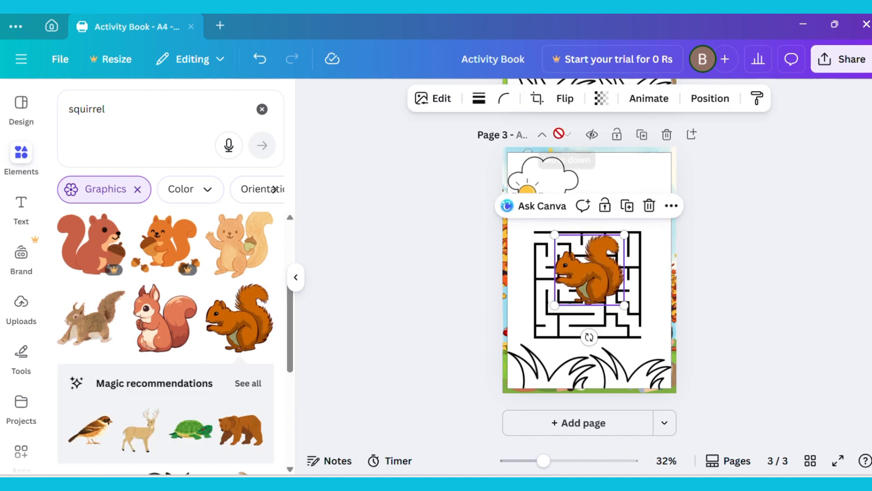
left_click_drag(588, 273, 527, 228)
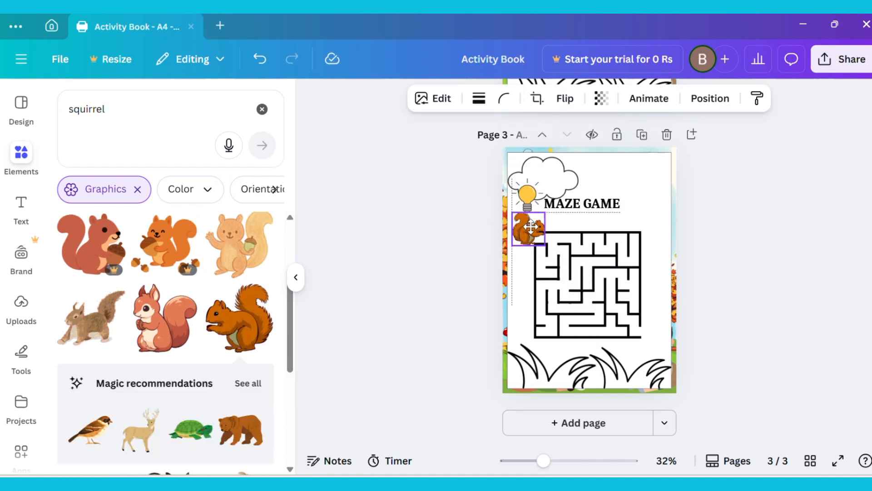
left_click(590, 284)
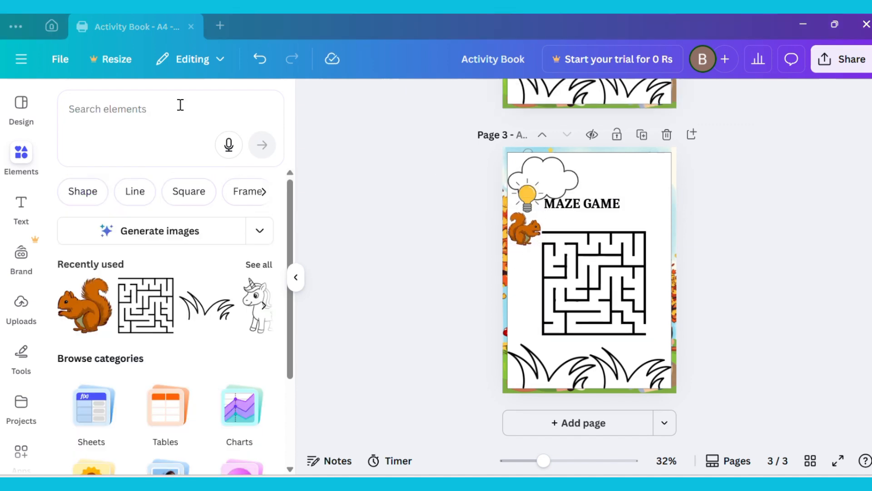
type("cottage house illustration")
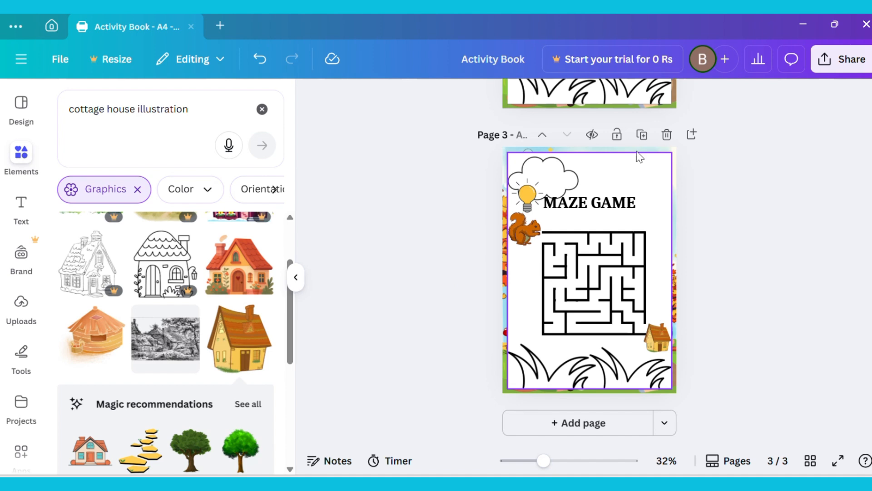
left_click(641, 134)
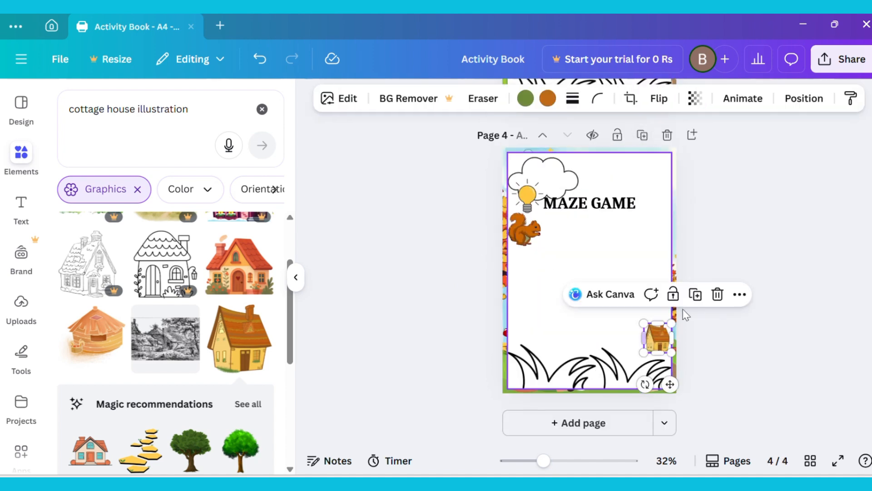
Retitle page 4's heading TRACE THE LETTER and add a text box with letters A–E
double_click(588, 203)
type("TRACE THE LETTER")
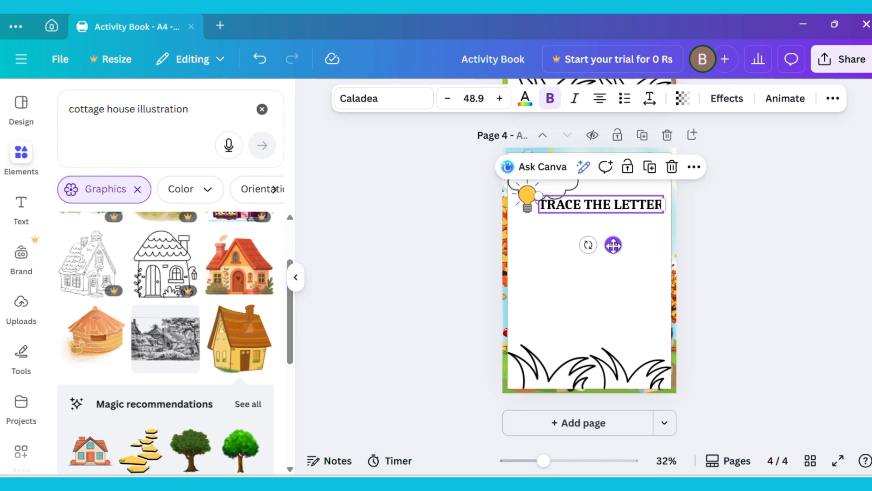
left_click(20, 206)
type("A B C")
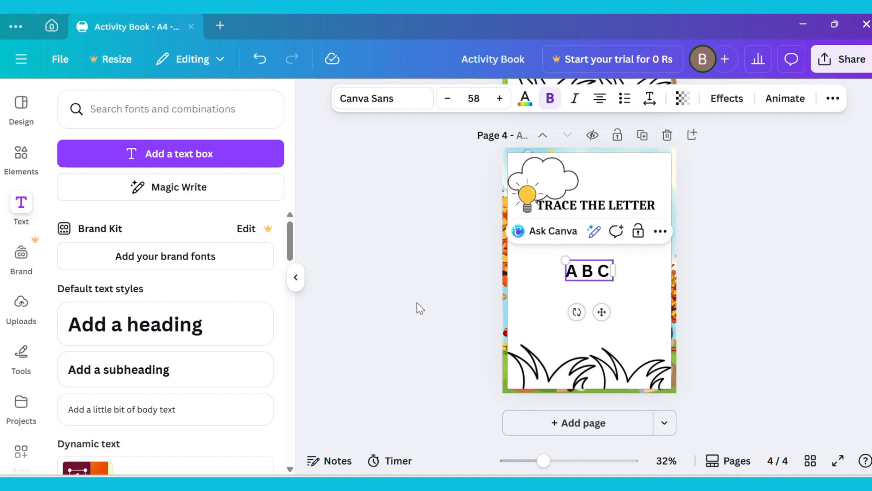
type("D")
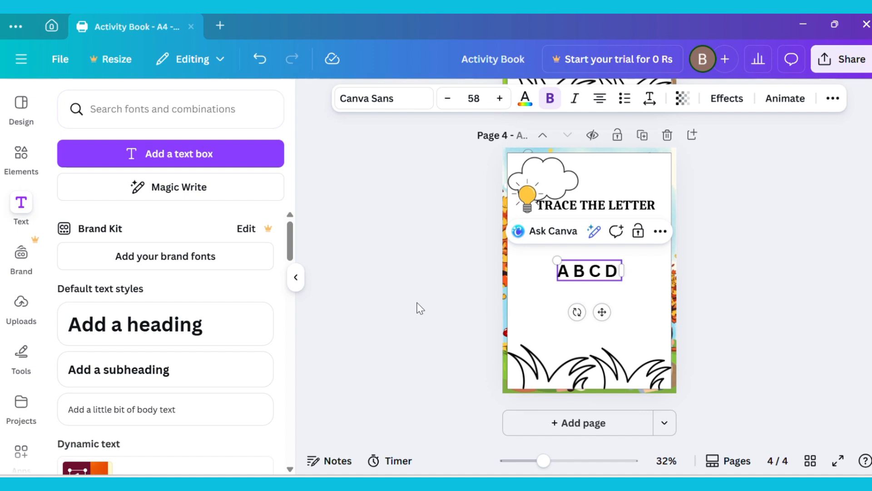
type("E")
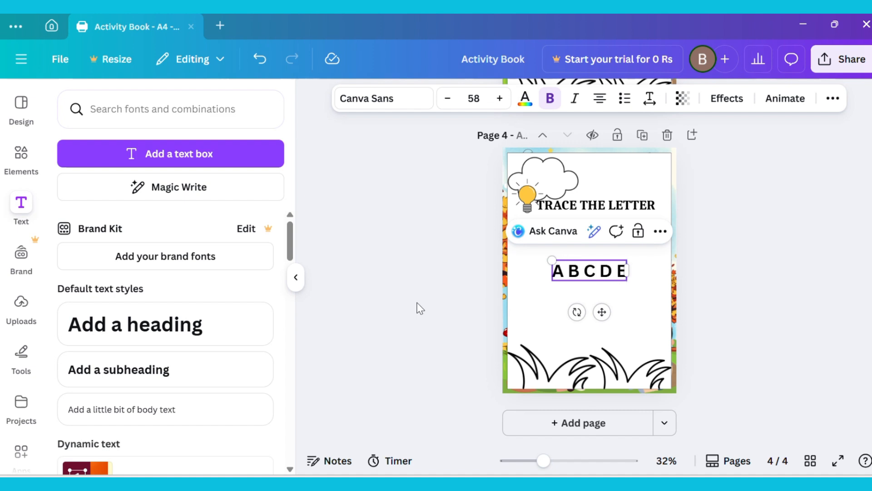
mouse_move(384, 99)
type("KG")
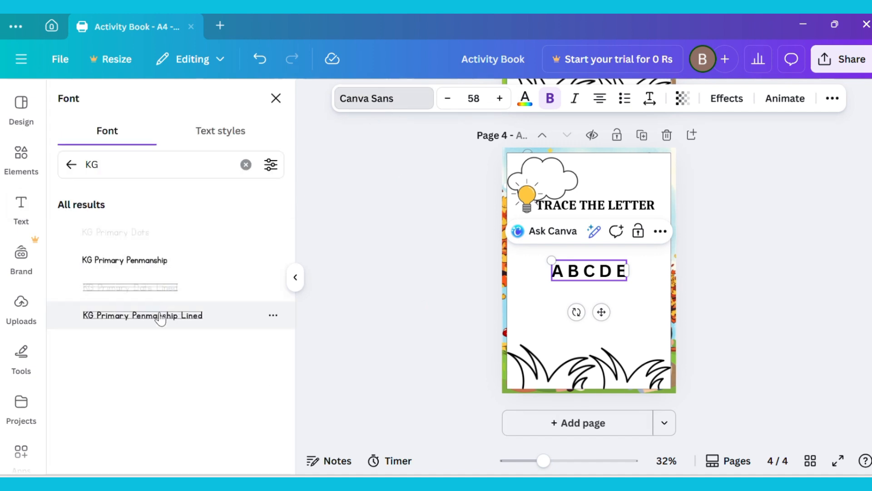
Set tracing rows A–Z in KG Primary Dots Lined, enlarged and evenly spaced down page four
left_click(129, 287)
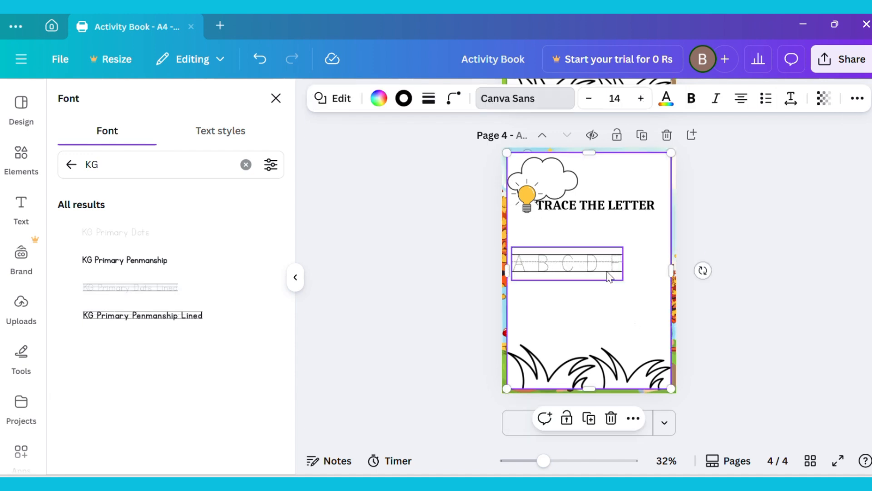
left_click(115, 233)
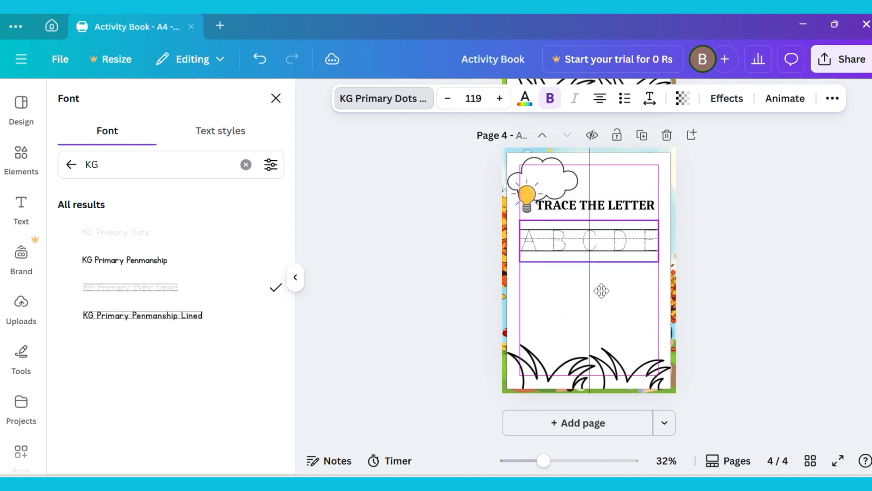
left_click(588, 237)
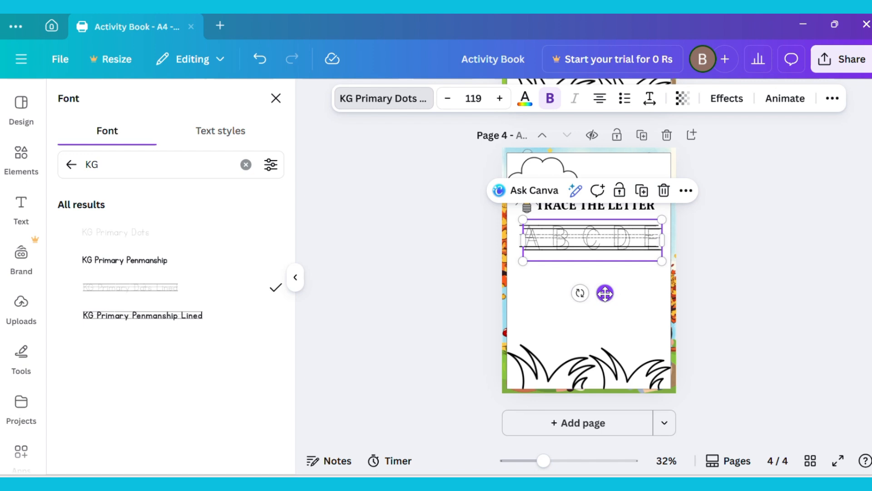
left_click_drag(605, 240, 605, 265)
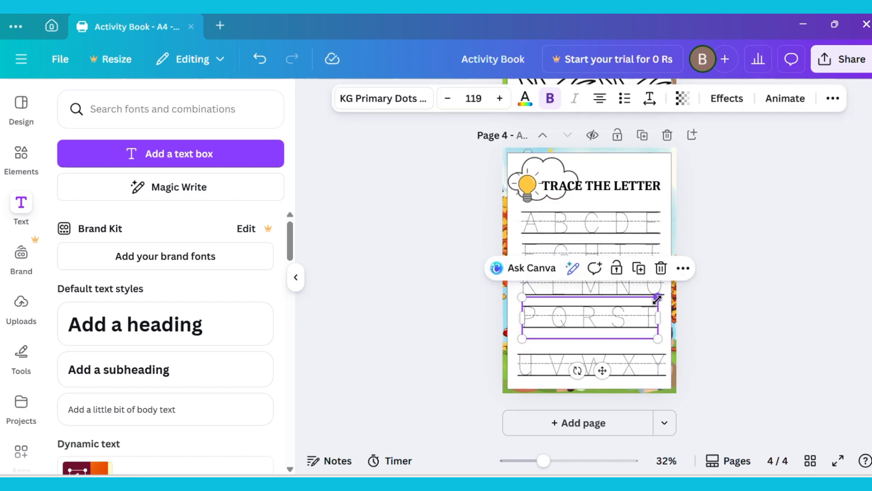
left_click(470, 375)
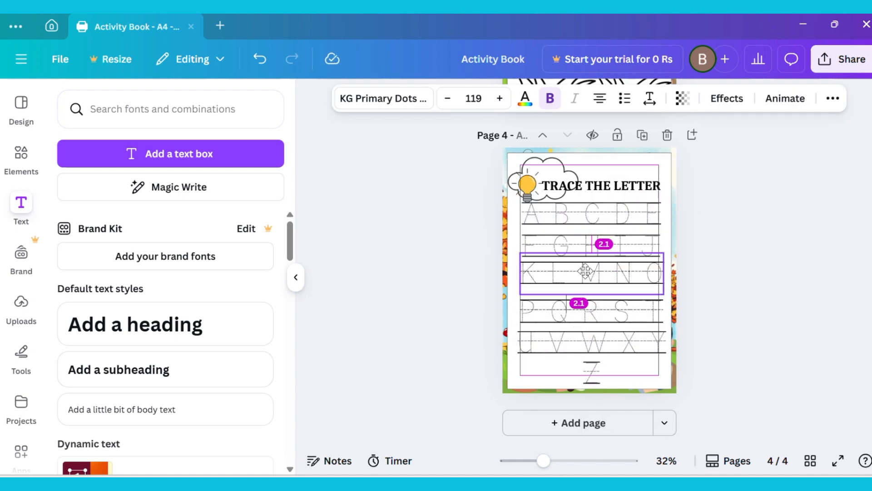
left_click(590, 273)
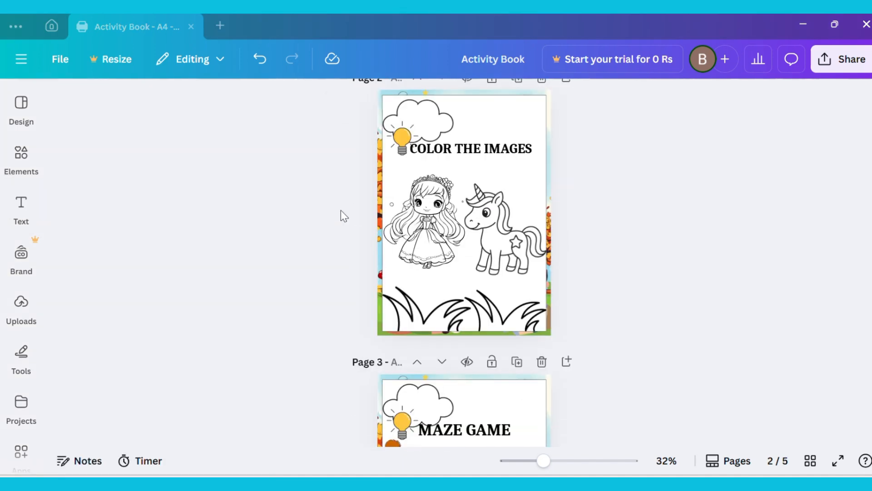
Scroll down through pages 2–5, then back up to the Activity Book cover
scroll("down", 3)
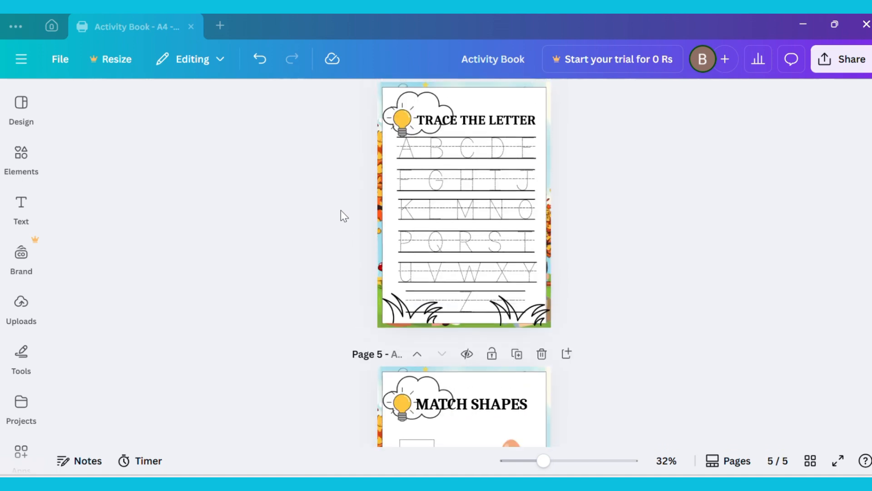
scroll("up", 3)
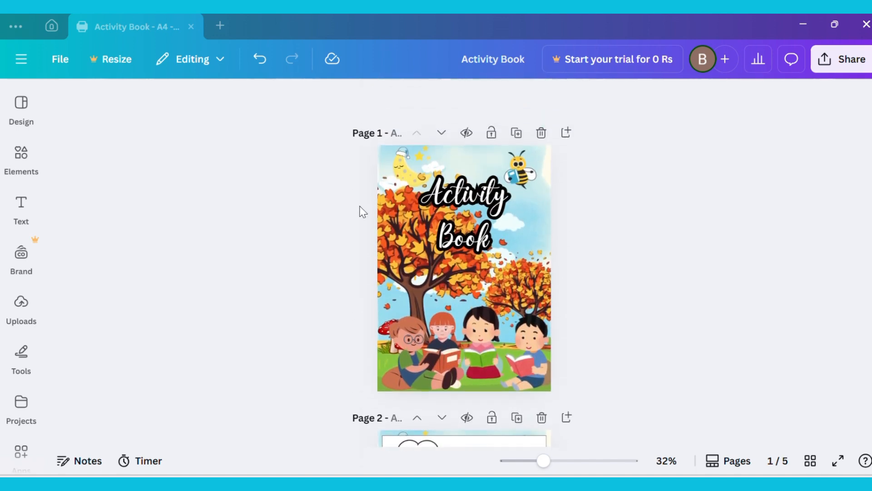
Publish all five pages to Heyzine Flipbooks from the Share menu's full list
left_click(845, 59)
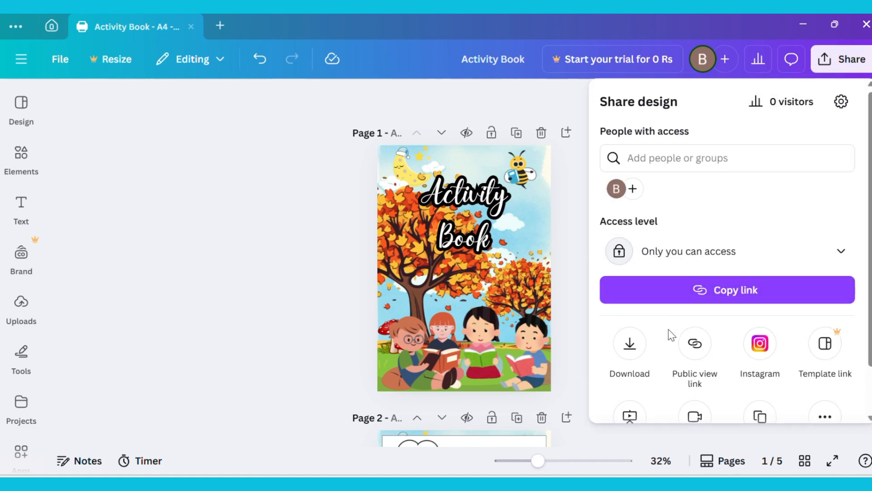
scroll("down", 3)
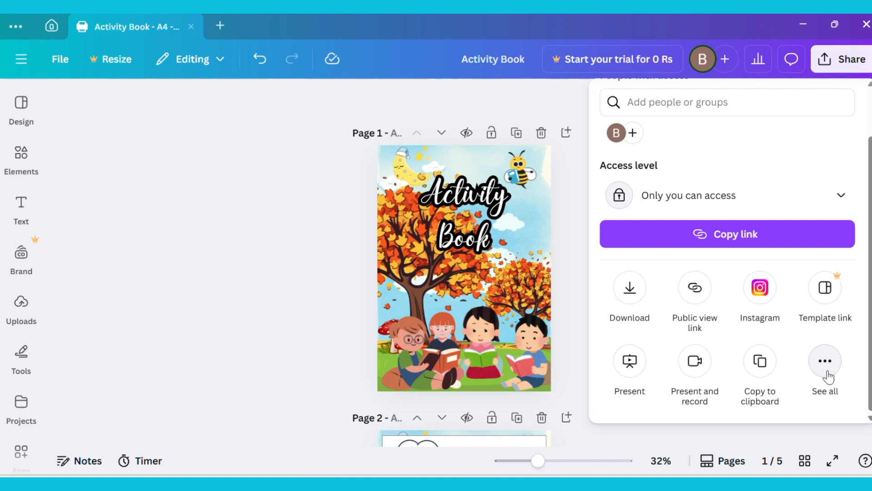
left_click(825, 360)
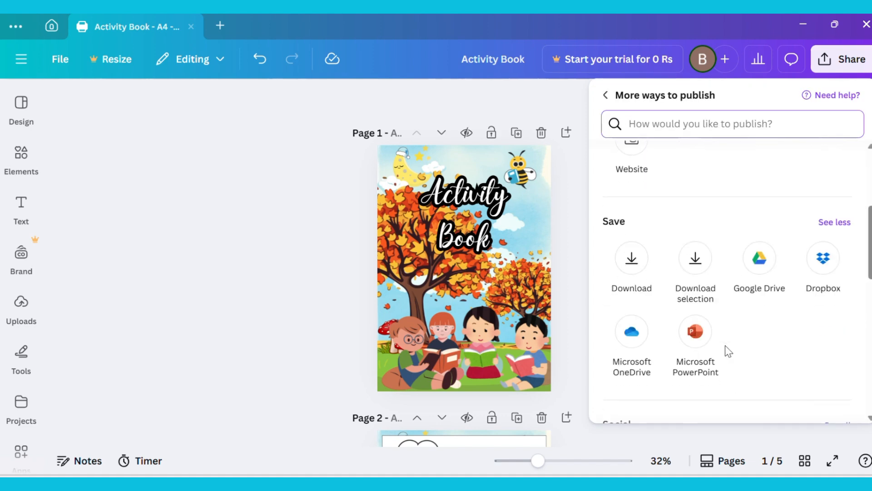
scroll("down", 3)
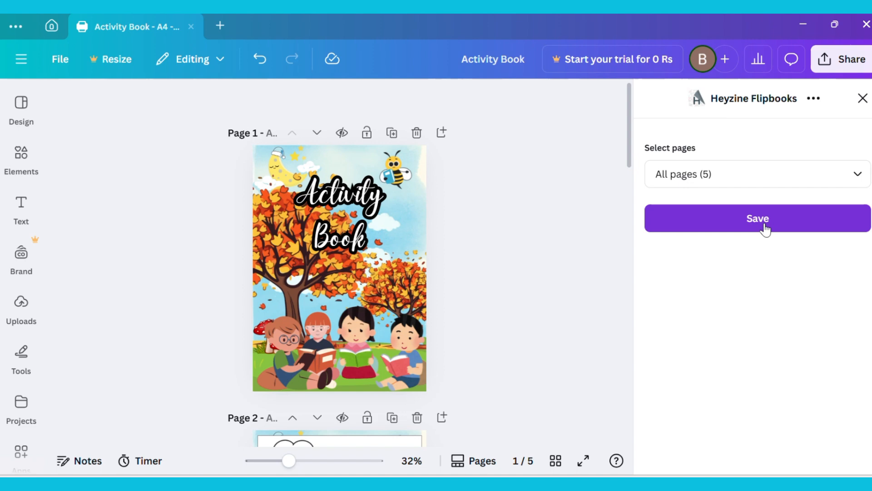
left_click(757, 219)
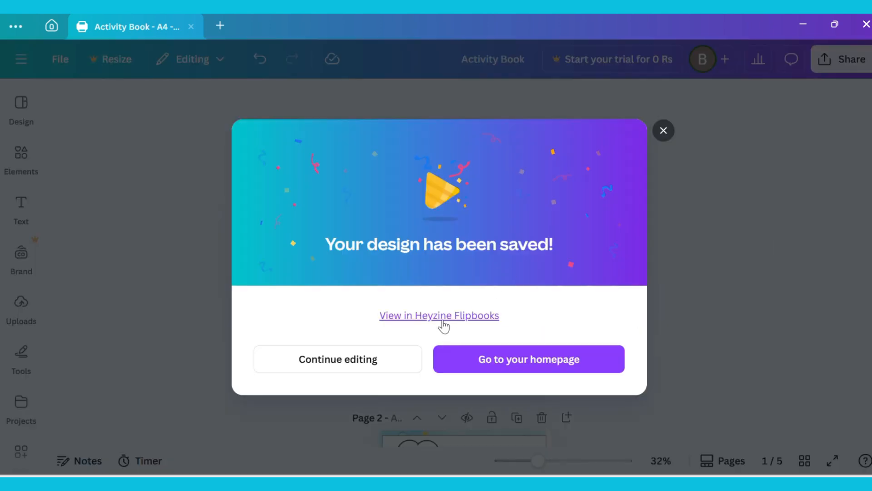
View the flipbook in Heyzine, dismiss its welcome, and bring up the design's download options
left_click(439, 315)
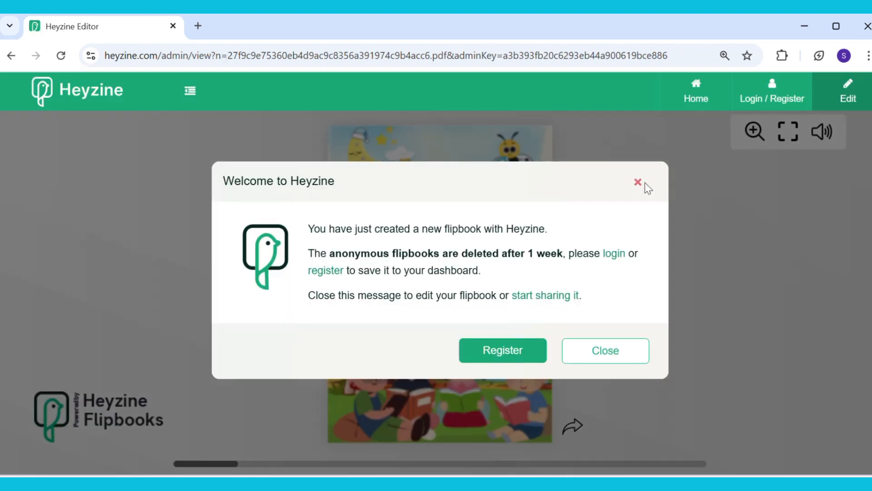
left_click(638, 183)
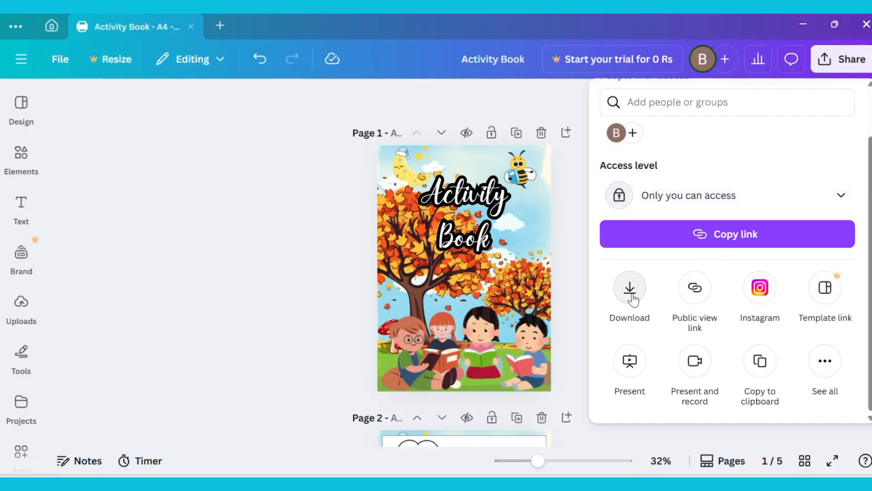
left_click(629, 288)
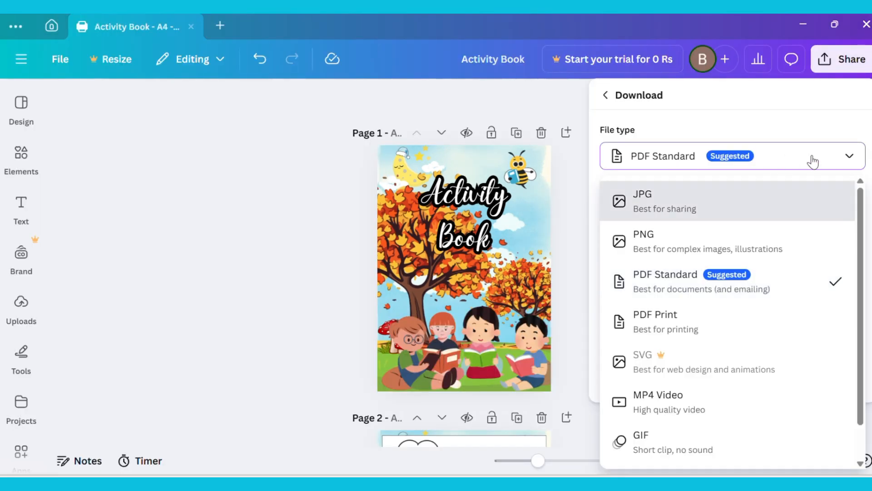